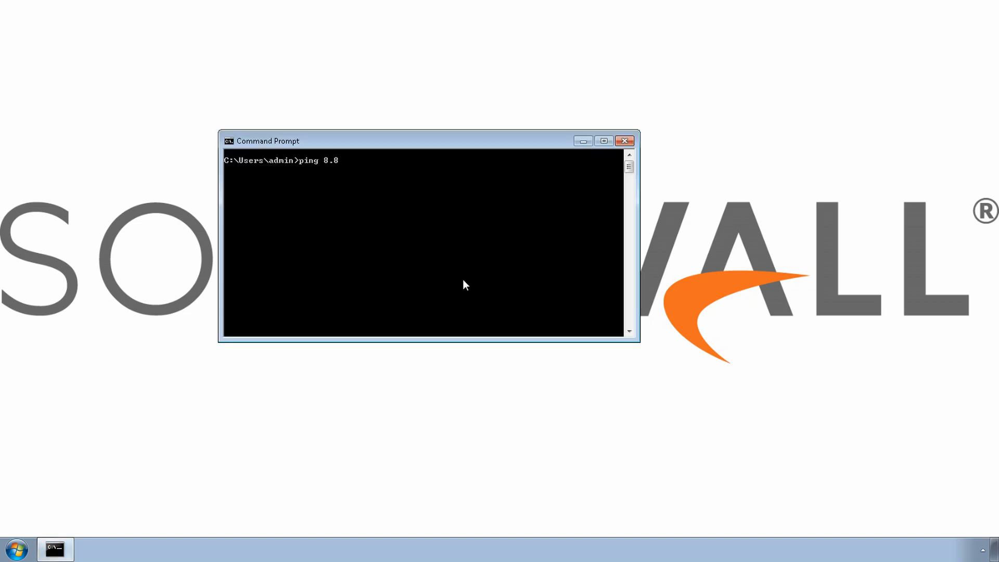
# Run the ping command in Command Prompt to test outside network connectivity.
pyautogui.press('Enter')
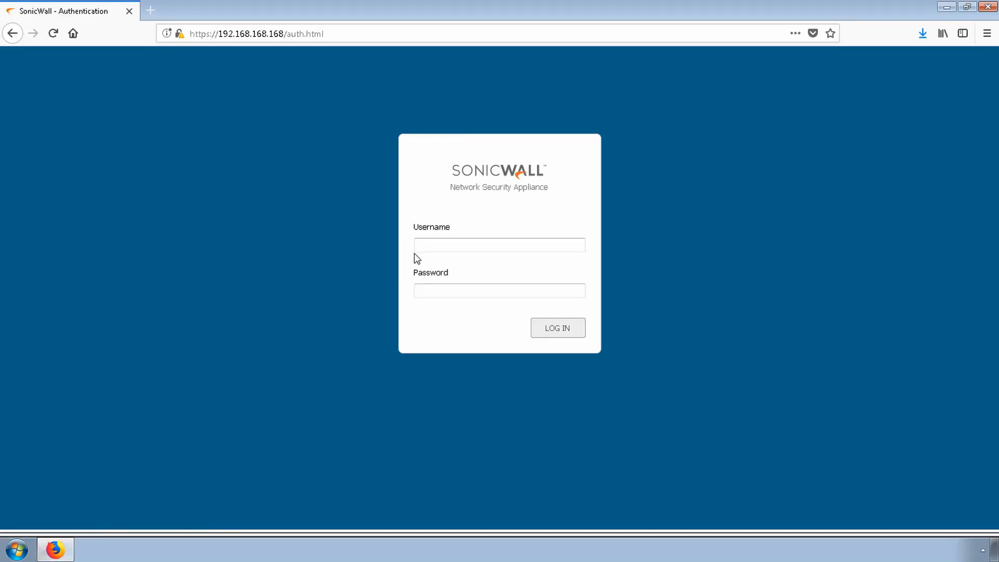
# Sign in to SonicOS as admin and reach the System Status page.
pyautogui.write('admin')
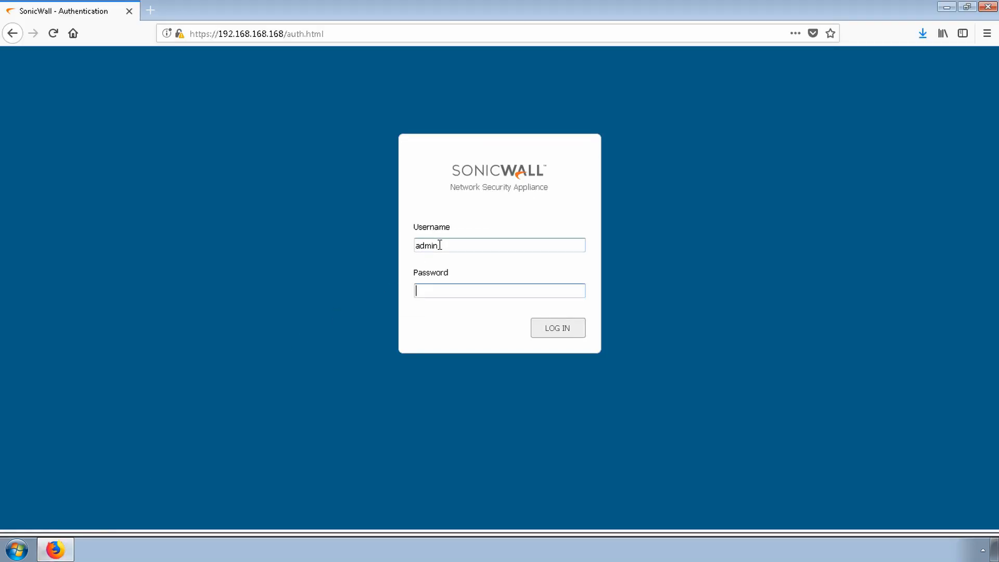
pyautogui.click(557, 327)
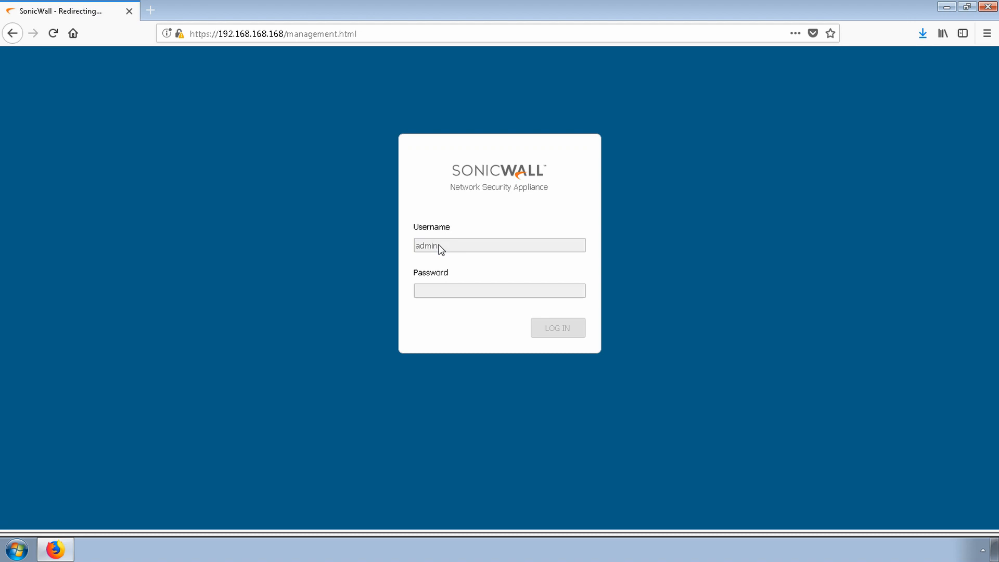
pyautogui.click(557, 327)
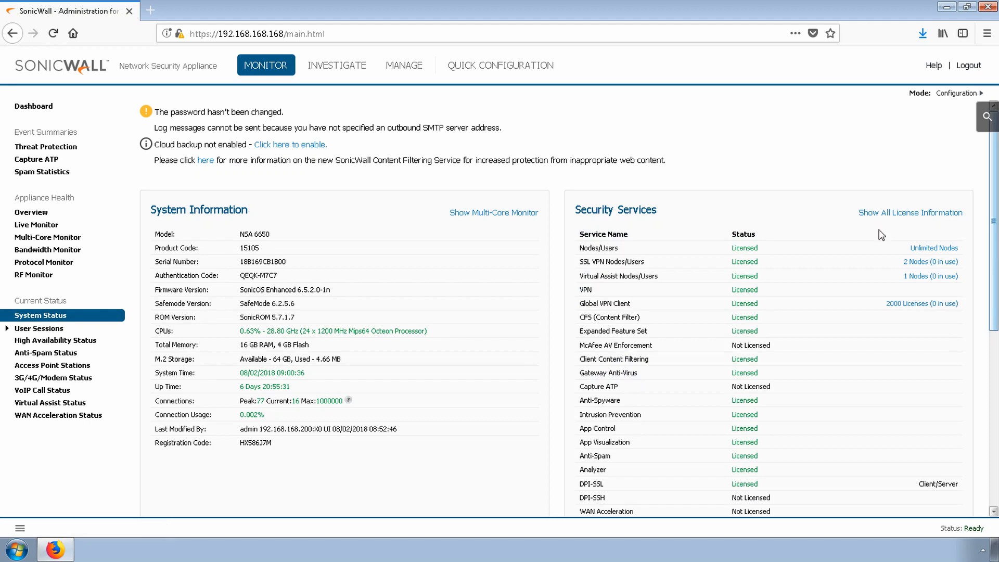
# Export the configuration from Firmware & Backups as sonicwall-NSA_6650-6_5_2_0-1n.exp.
pyautogui.click(404, 65)
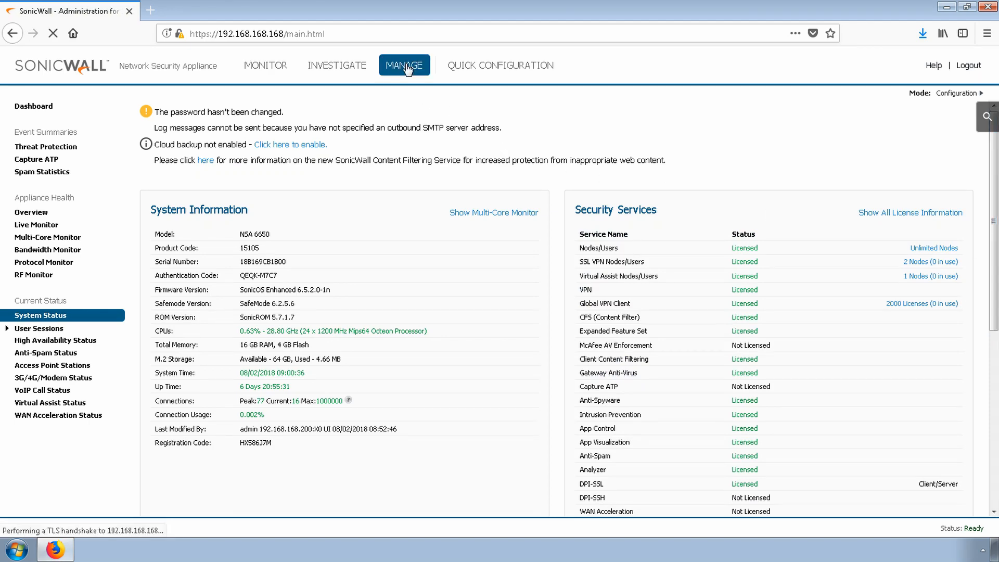
pyautogui.click(404, 65)
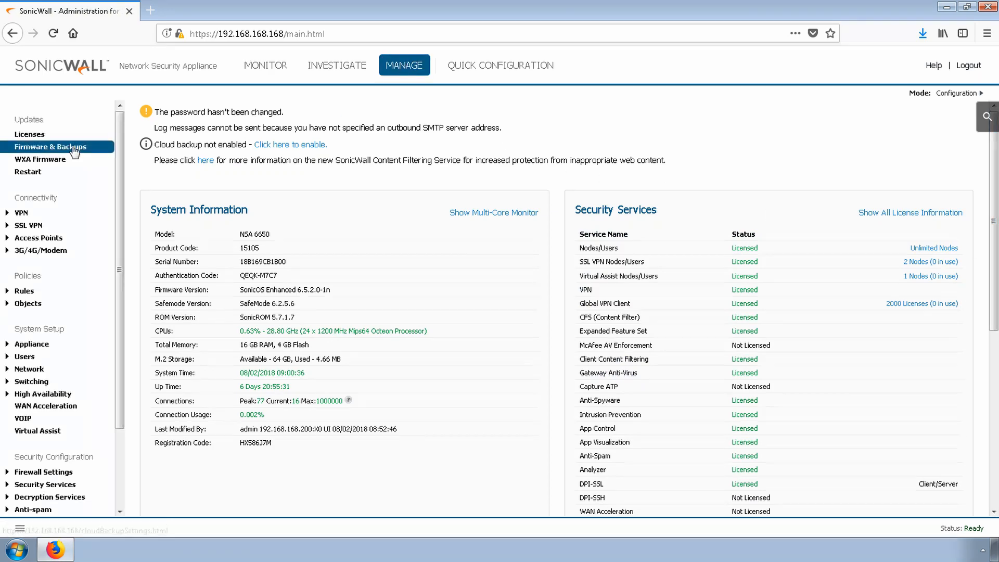
pyautogui.click(51, 146)
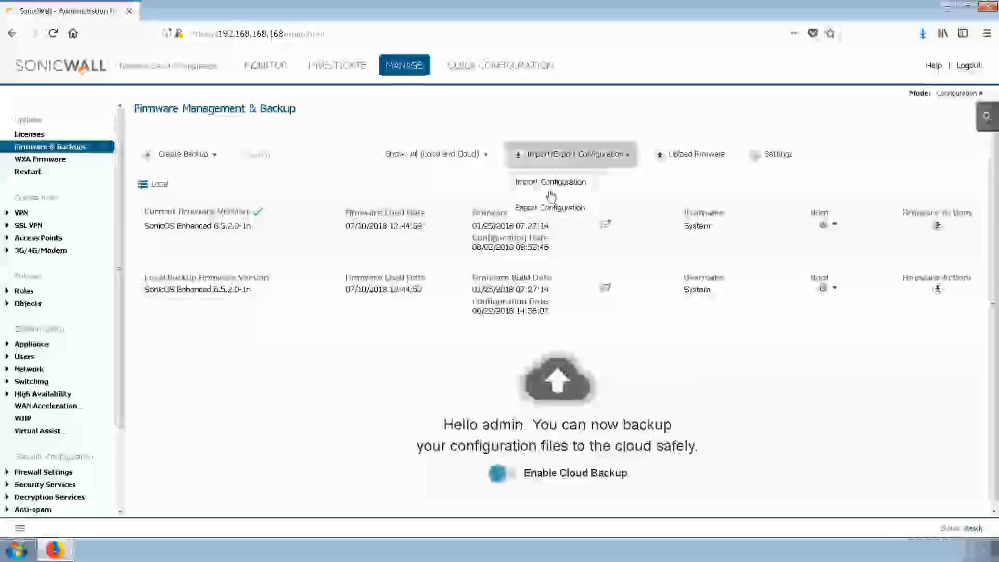
pyautogui.click(550, 207)
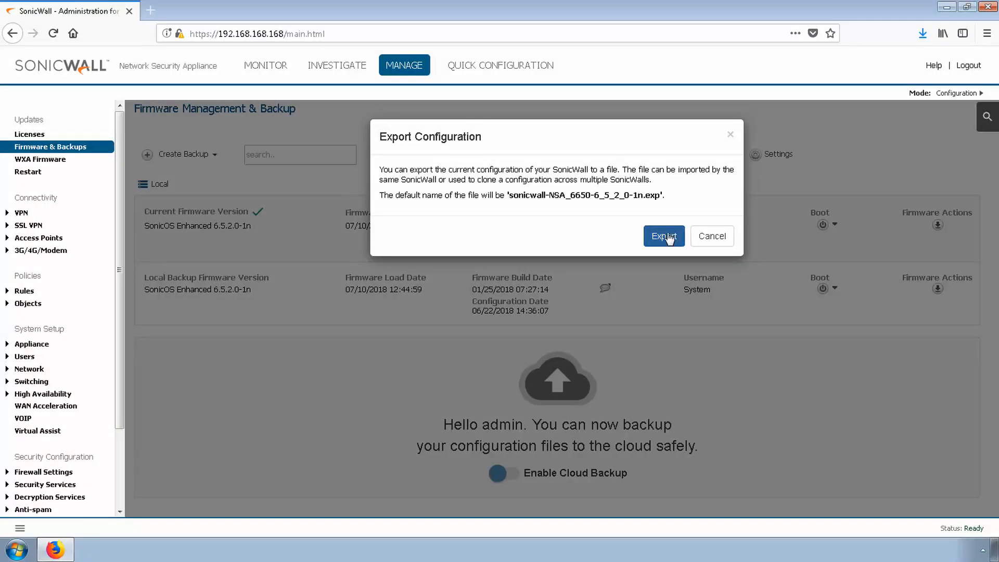
pyautogui.click(664, 236)
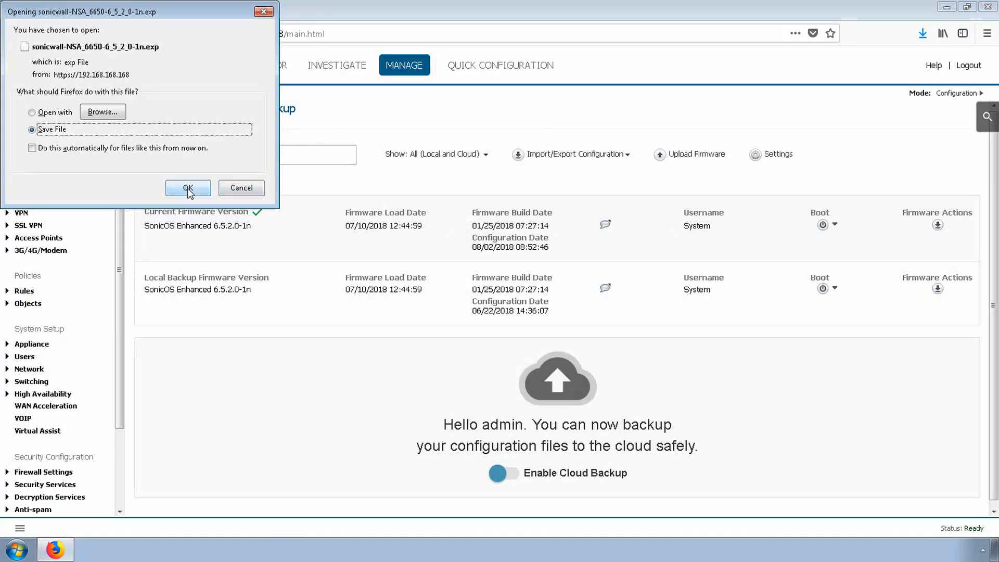
pyautogui.click(187, 187)
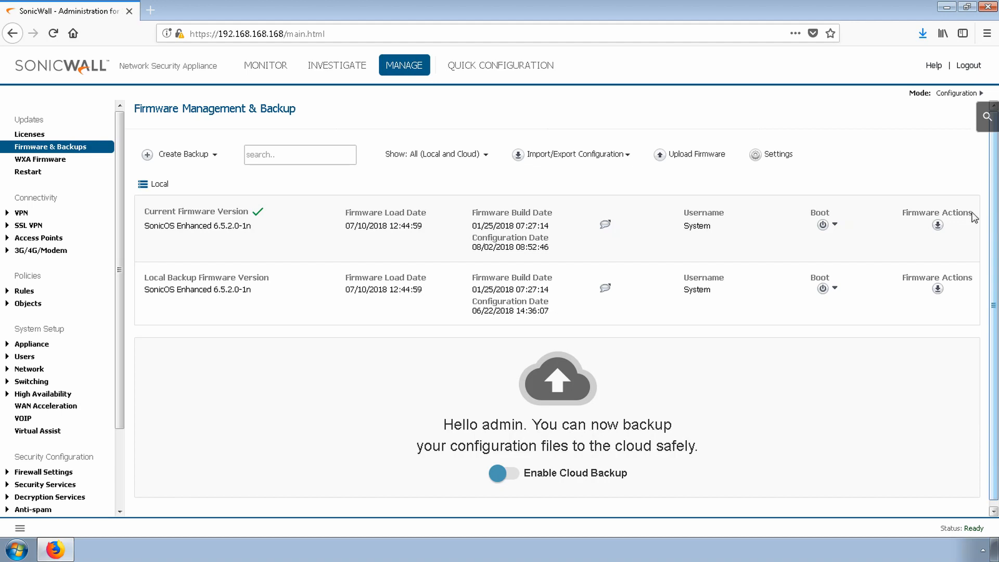
# Open Network > Interfaces, showing X0 as static LAN and X1 as DHCP WAN.
pyautogui.click(29, 369)
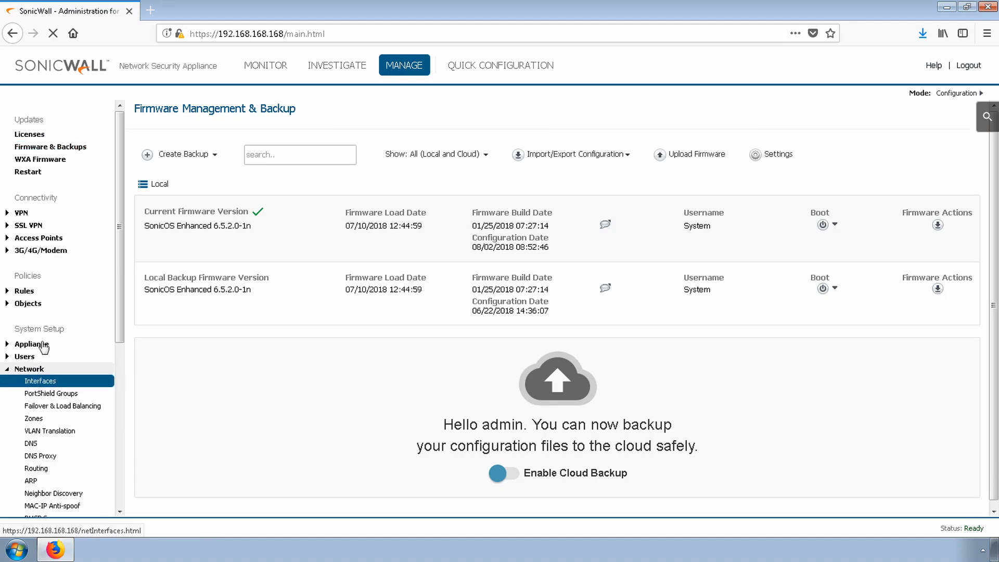
pyautogui.click(40, 381)
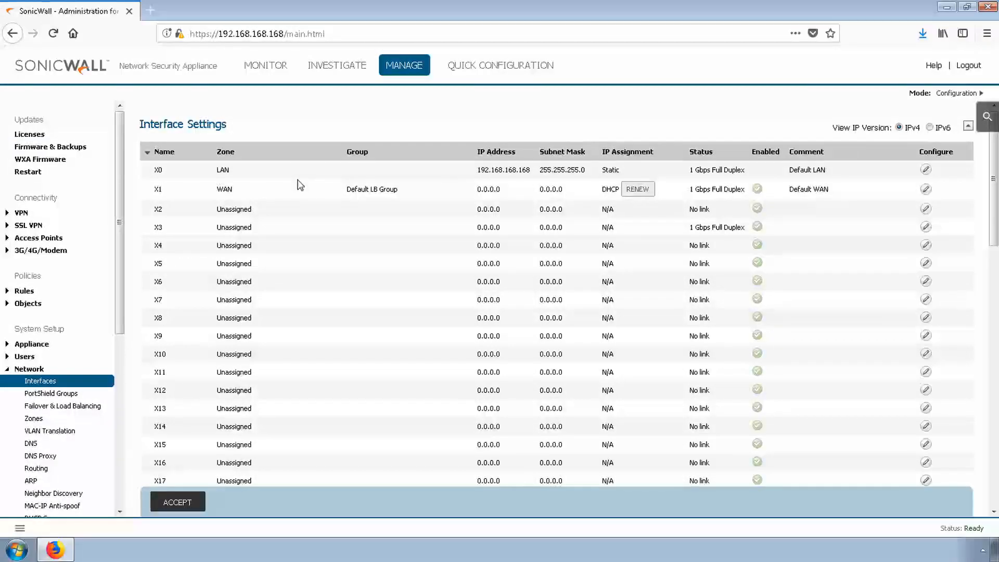
pyautogui.click(637, 189)
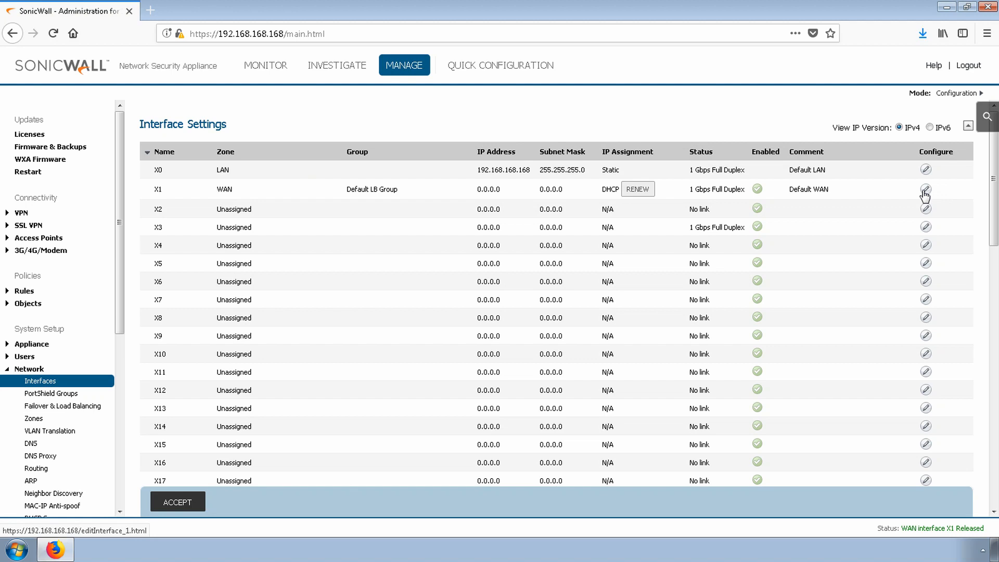
# Edit X1, switch its zone to Unassigned then back to WAN, and list IP Assignment options.
pyautogui.click(926, 189)
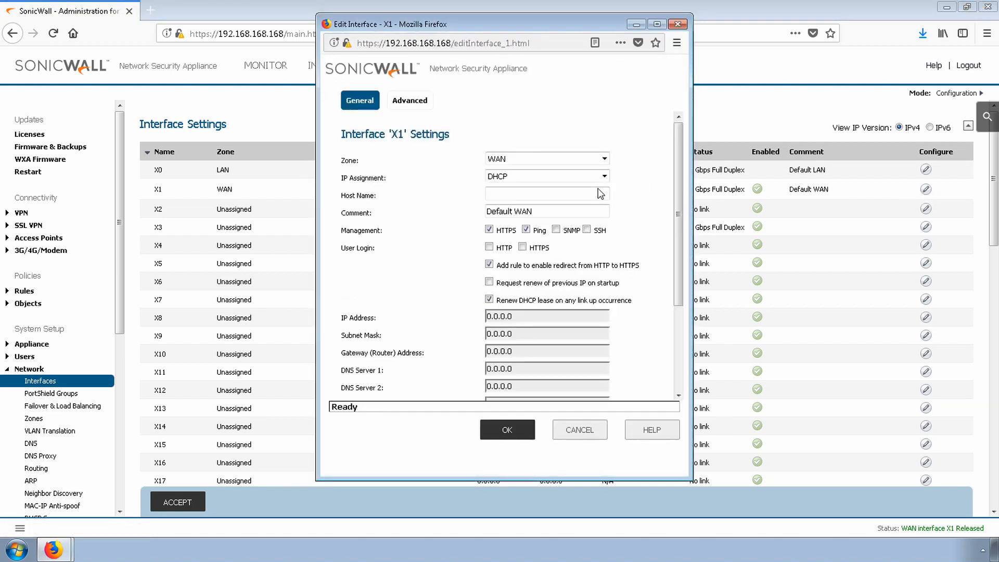
pyautogui.moveTo(438, 172)
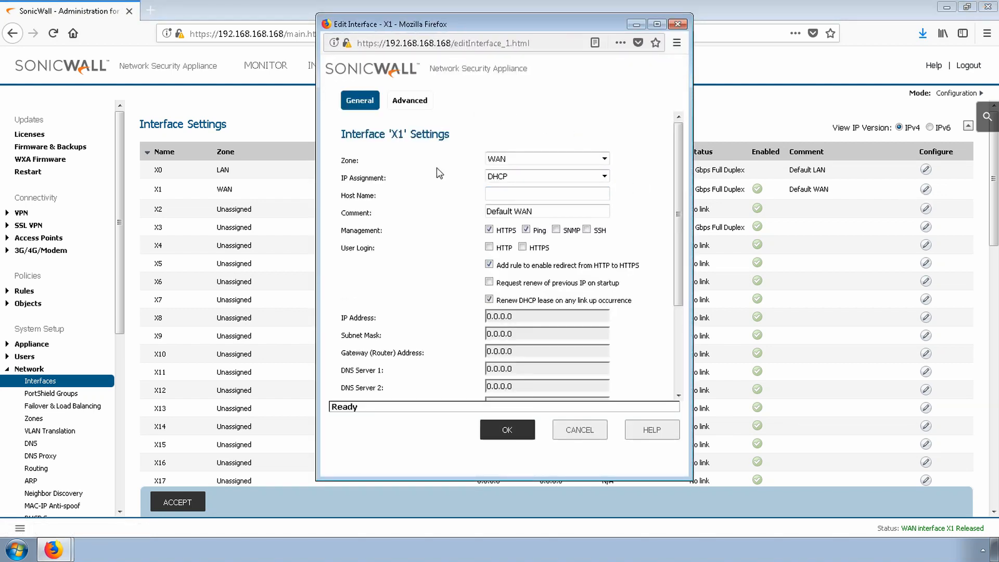
pyautogui.click(545, 158)
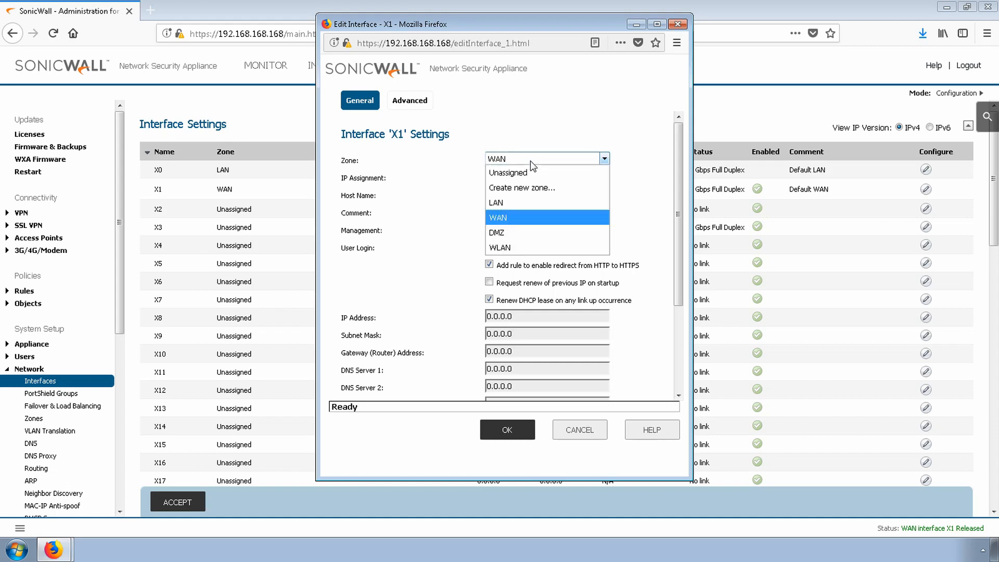
pyautogui.moveTo(497, 203)
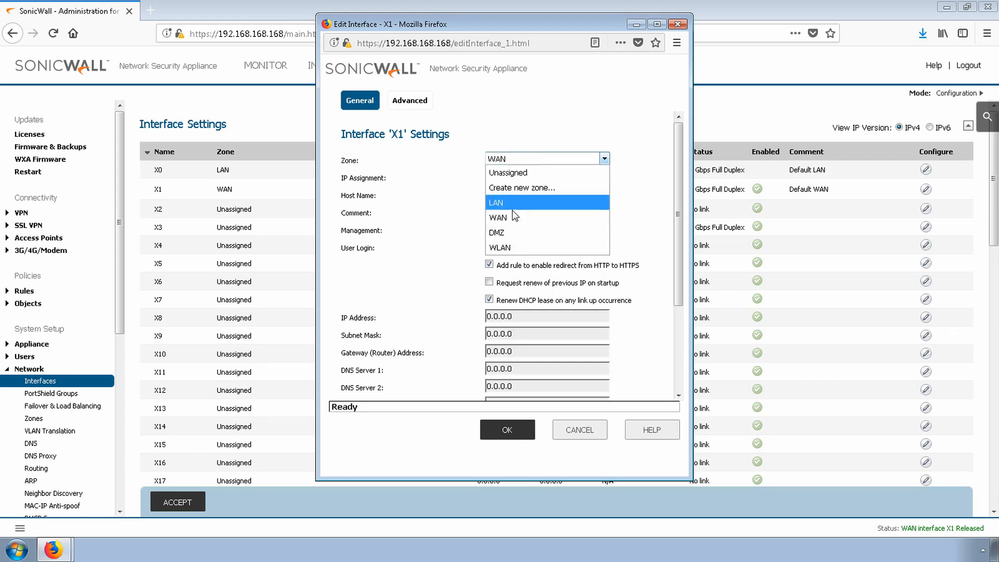
pyautogui.moveTo(516, 218)
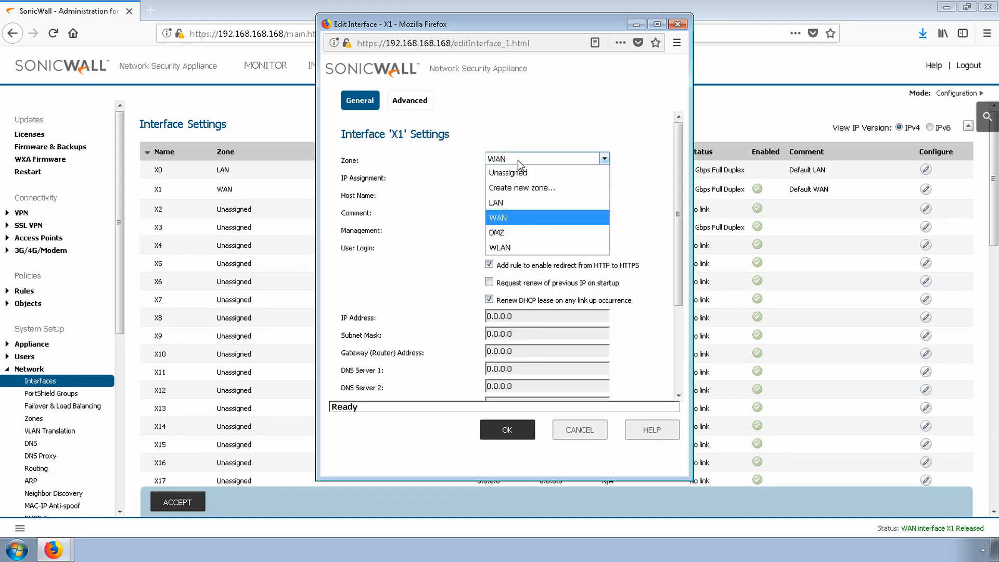
pyautogui.click(508, 172)
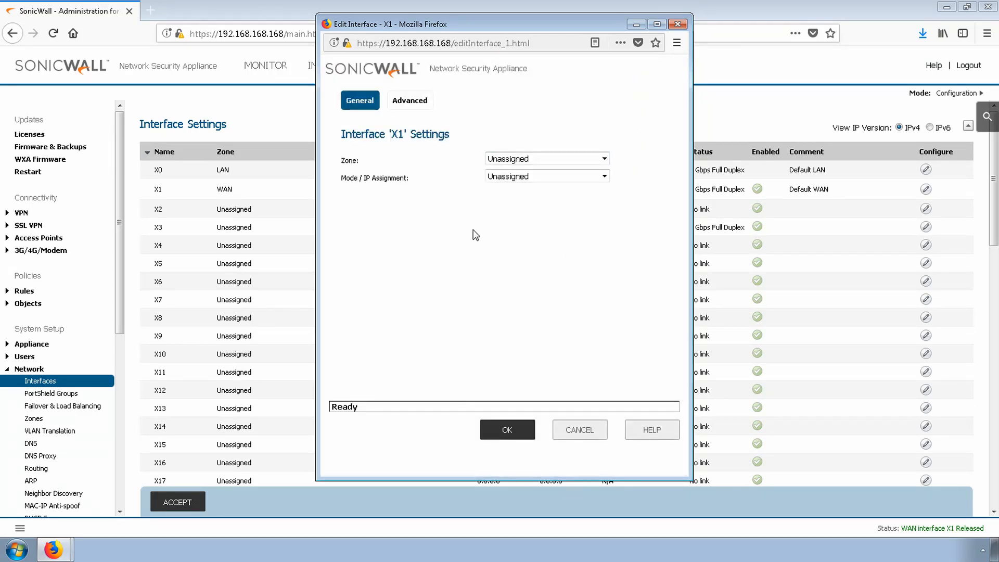
pyautogui.click(545, 159)
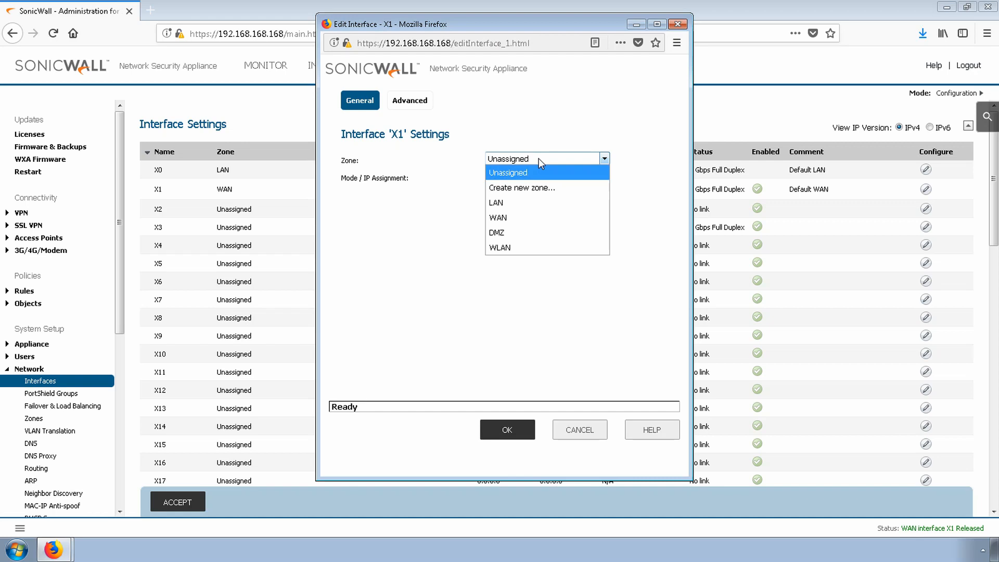
pyautogui.click(498, 218)
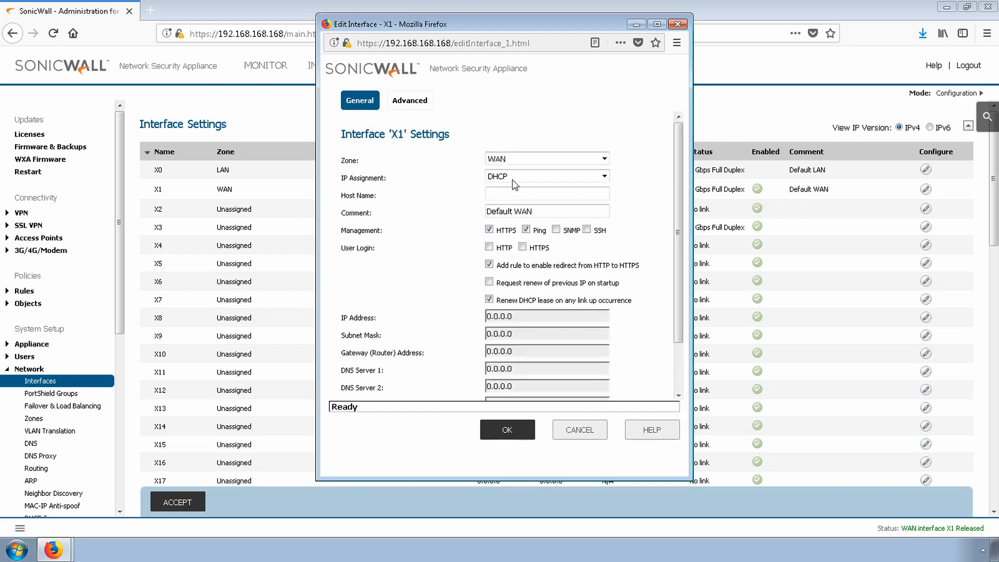
pyautogui.click(546, 177)
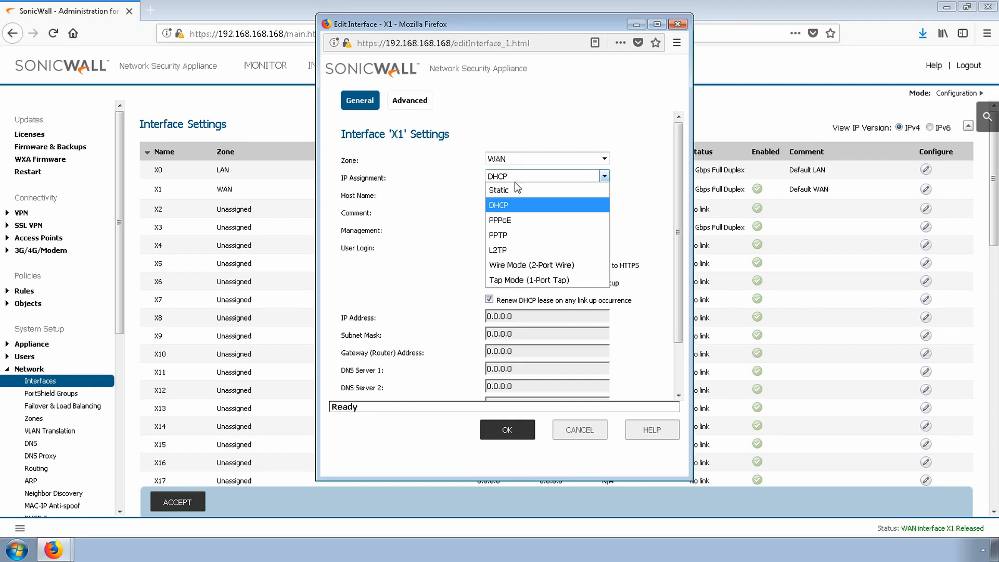
# Make X1 static at 10.61.134.113/255.255.255.248, gateway 10.61.134.118, DNS 8.8.8.8.
pyautogui.click(499, 189)
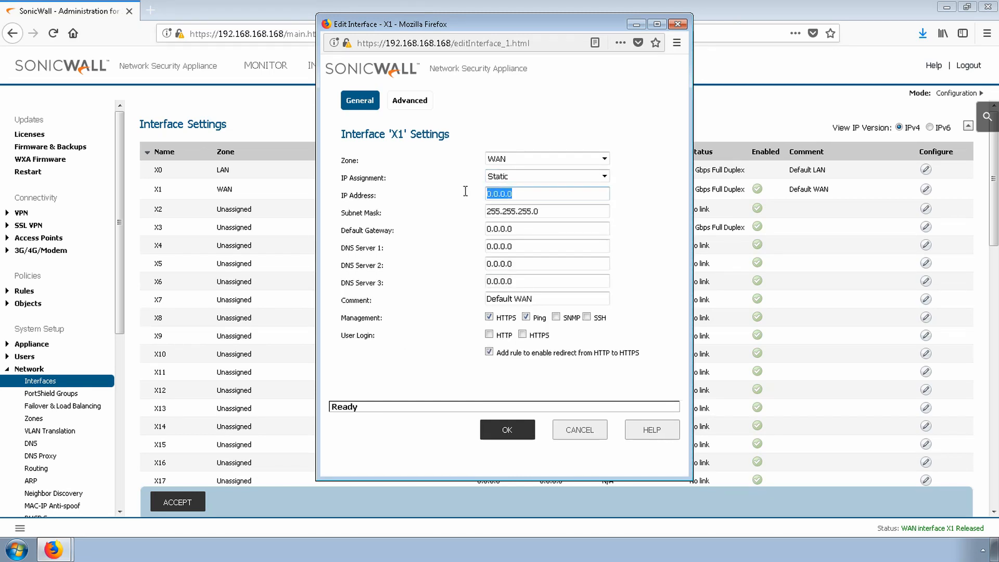
pyautogui.write('1')
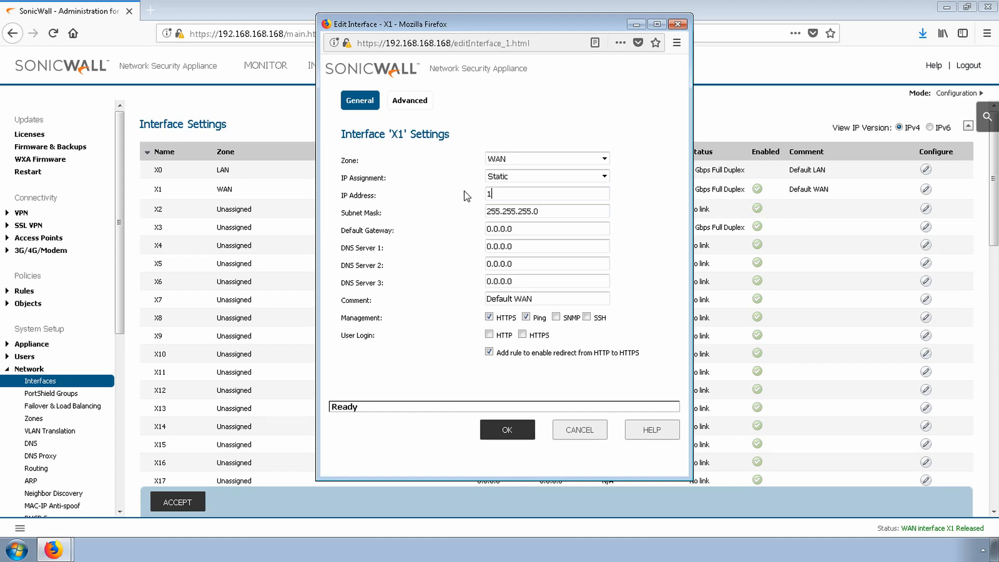
pyautogui.write('0.61.')
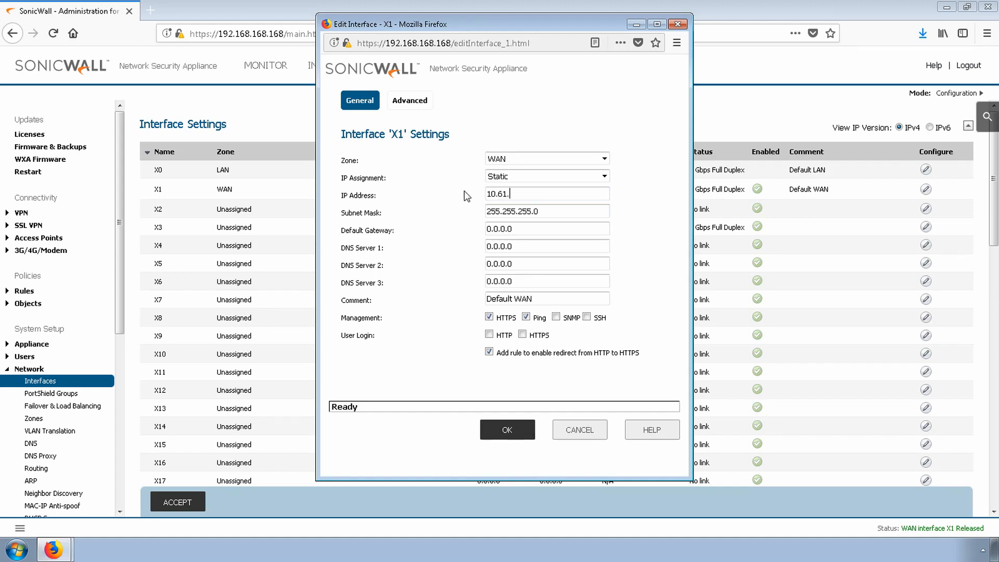
pyautogui.write('134.113')
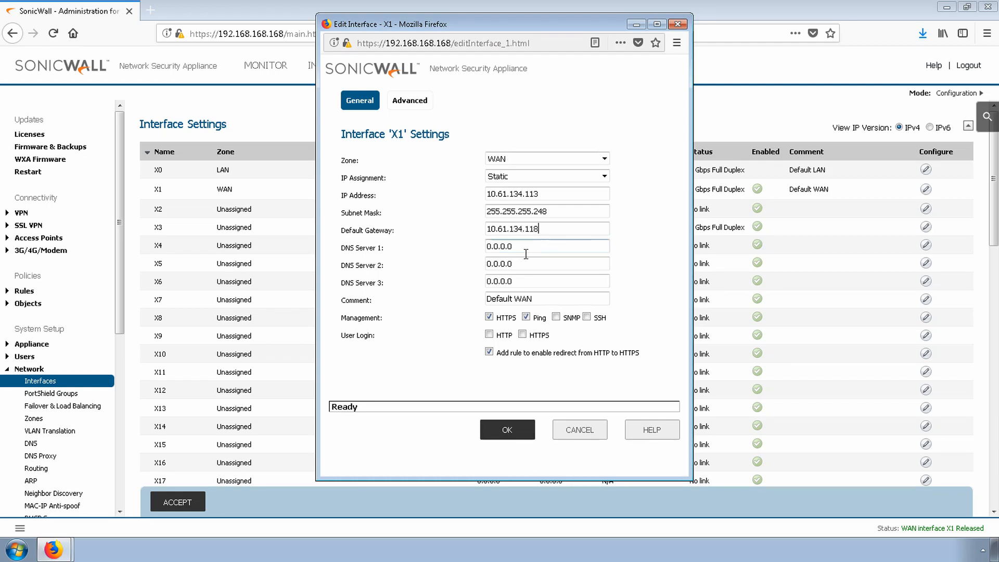
pyautogui.write('8.8.8.8')
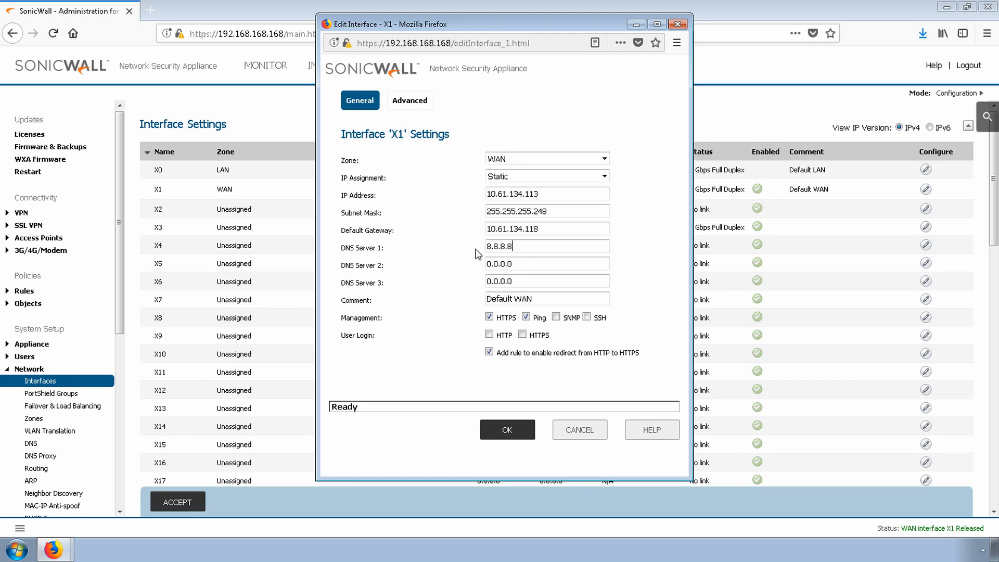
pyautogui.moveTo(474, 320)
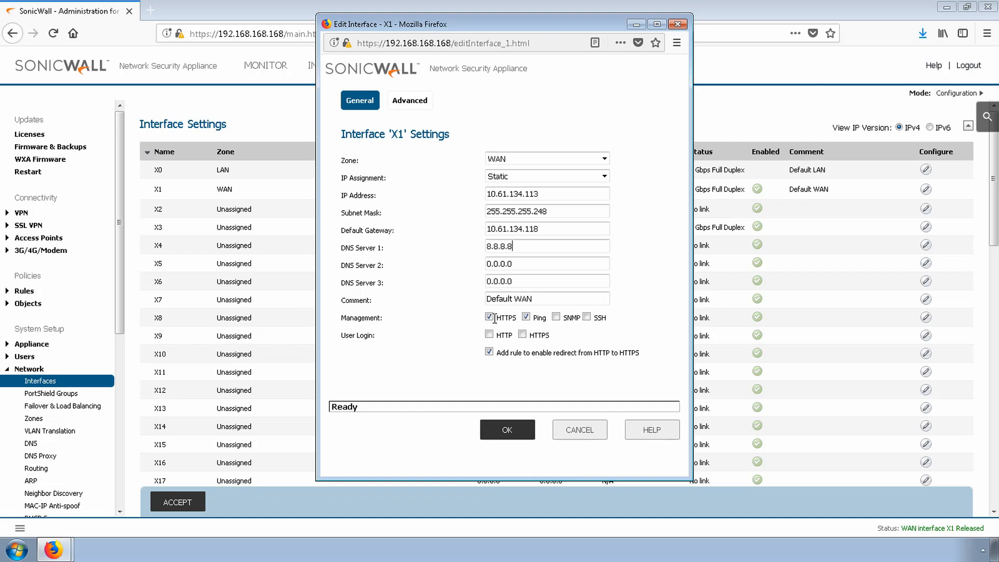
pyautogui.click(489, 317)
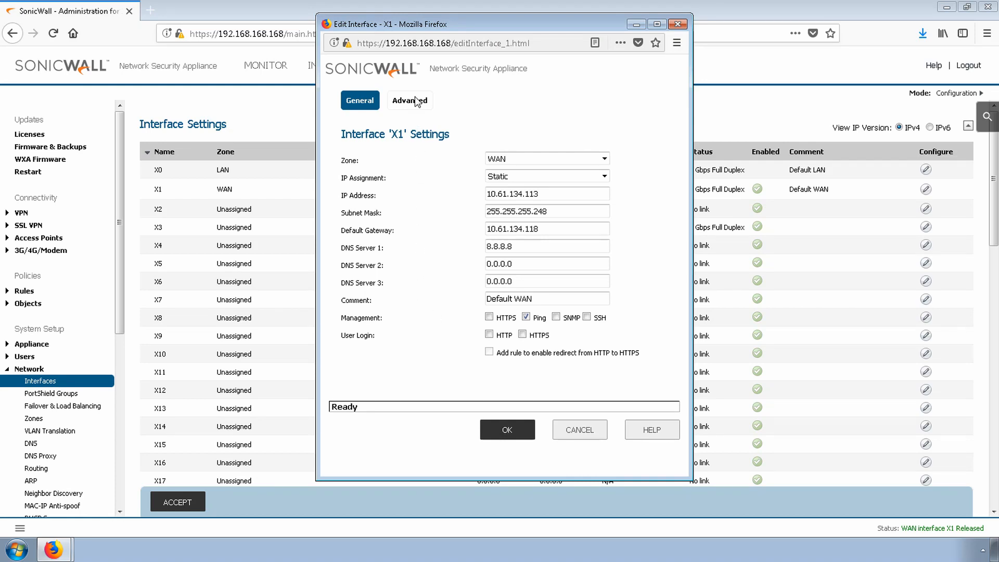
pyautogui.click(409, 100)
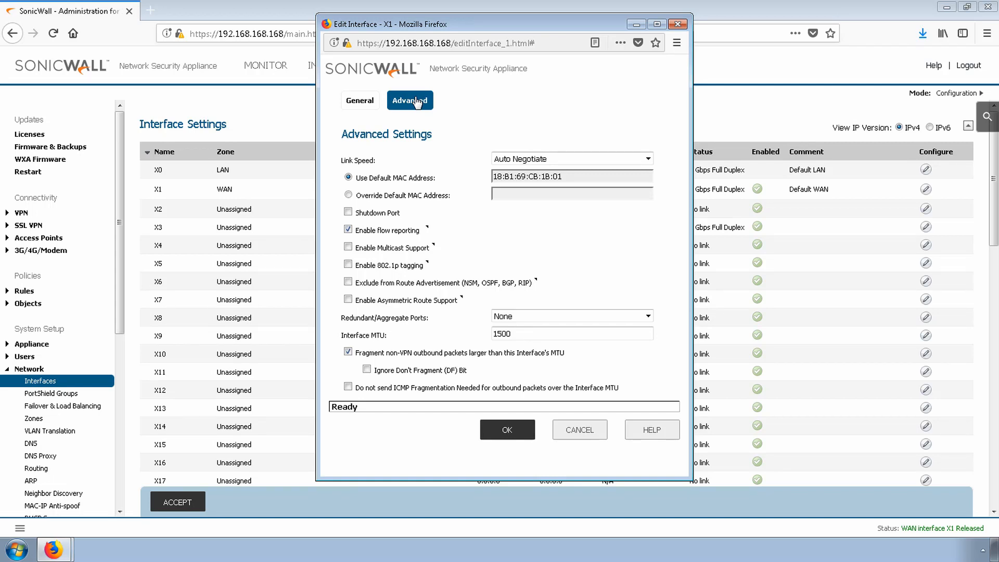
pyautogui.moveTo(473, 174)
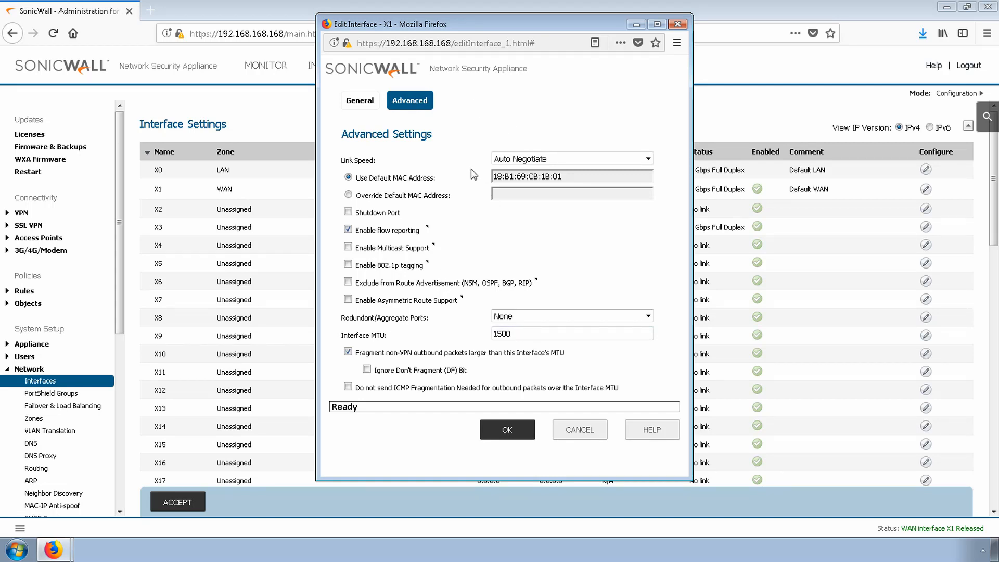
pyautogui.click(359, 100)
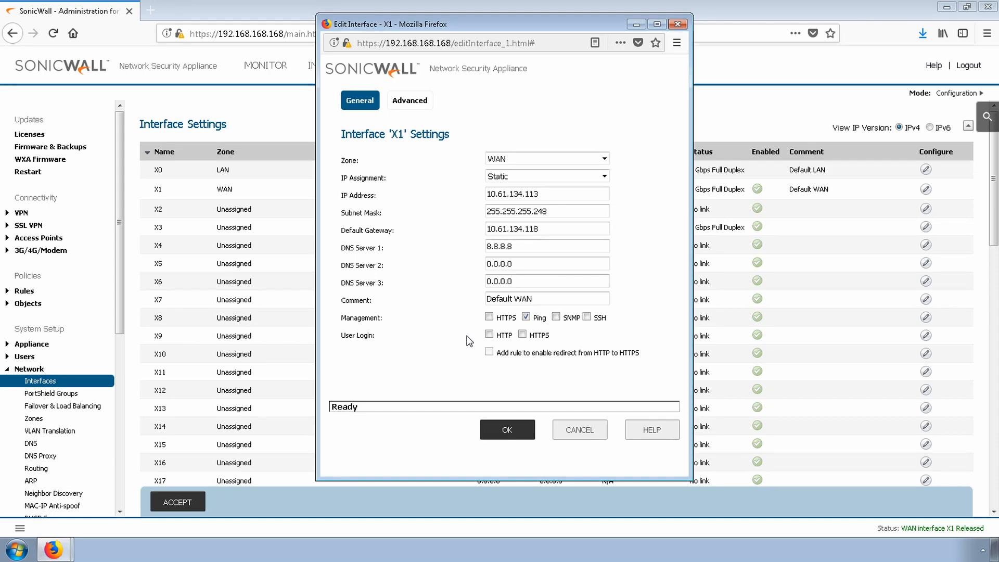
# Enable X1 HTTPS management with the HTTP-to-HTTPS redirect rule and save the interface.
pyautogui.click(489, 317)
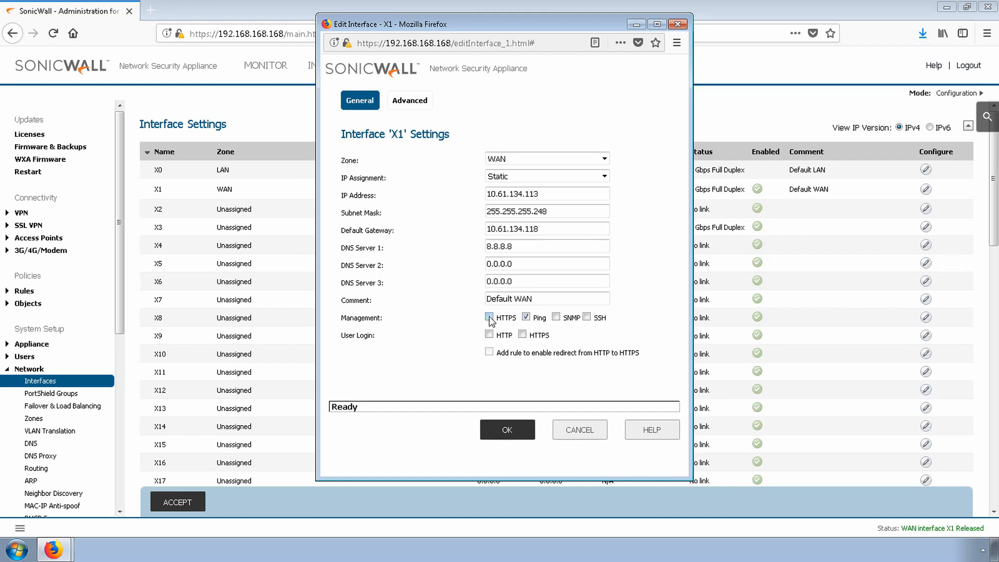
pyautogui.click(489, 317)
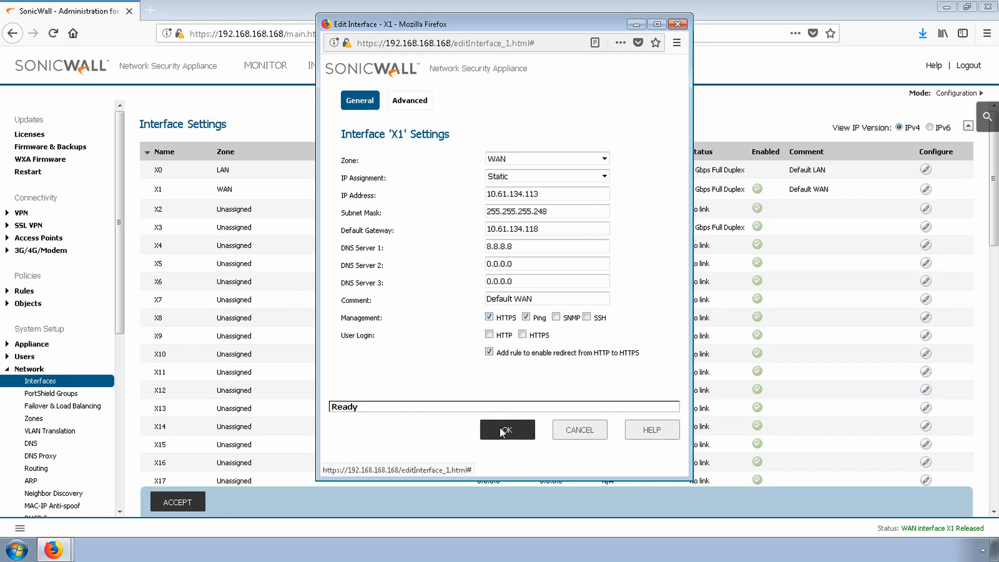
pyautogui.click(506, 429)
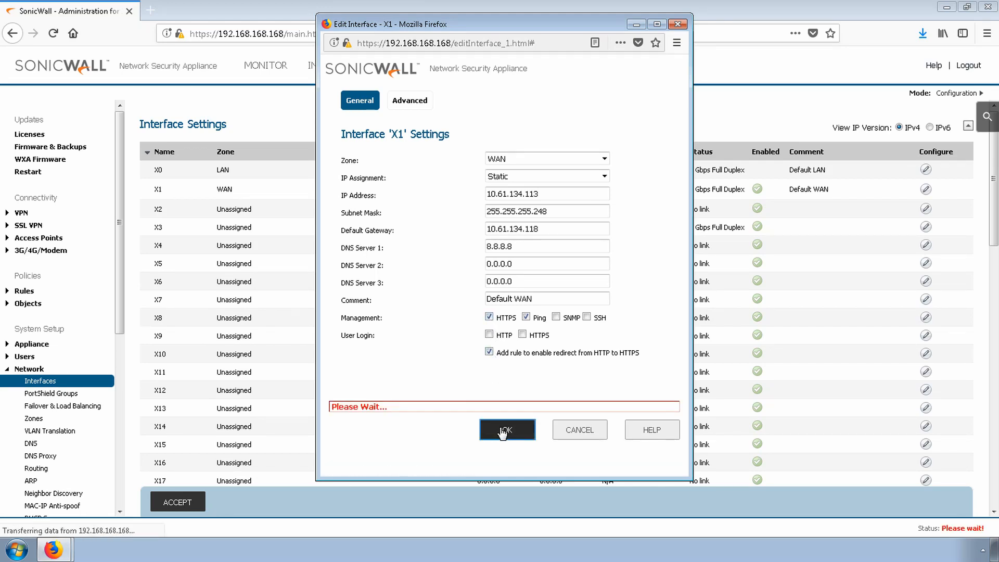
pyautogui.click(507, 429)
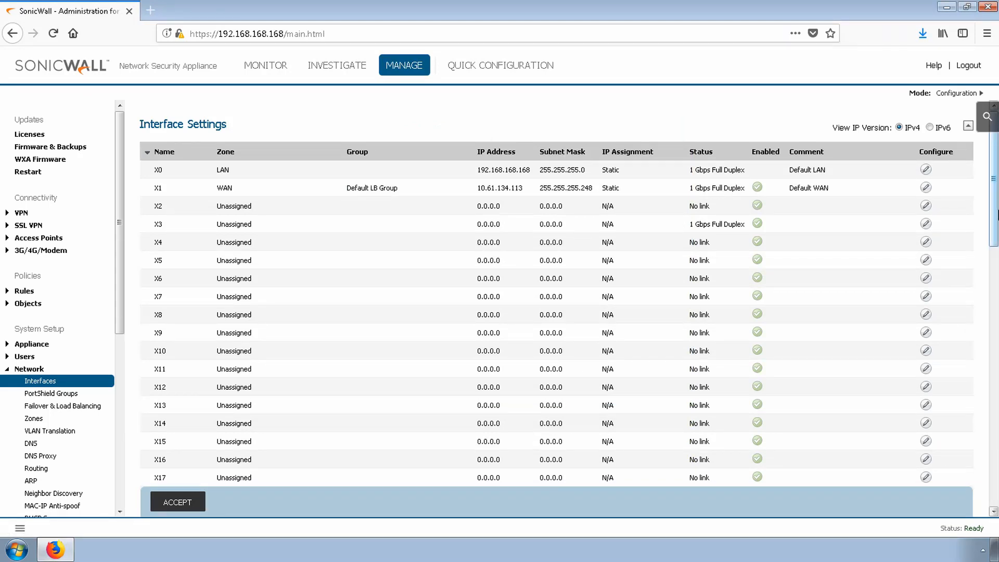
pyautogui.moveTo(486, 165)
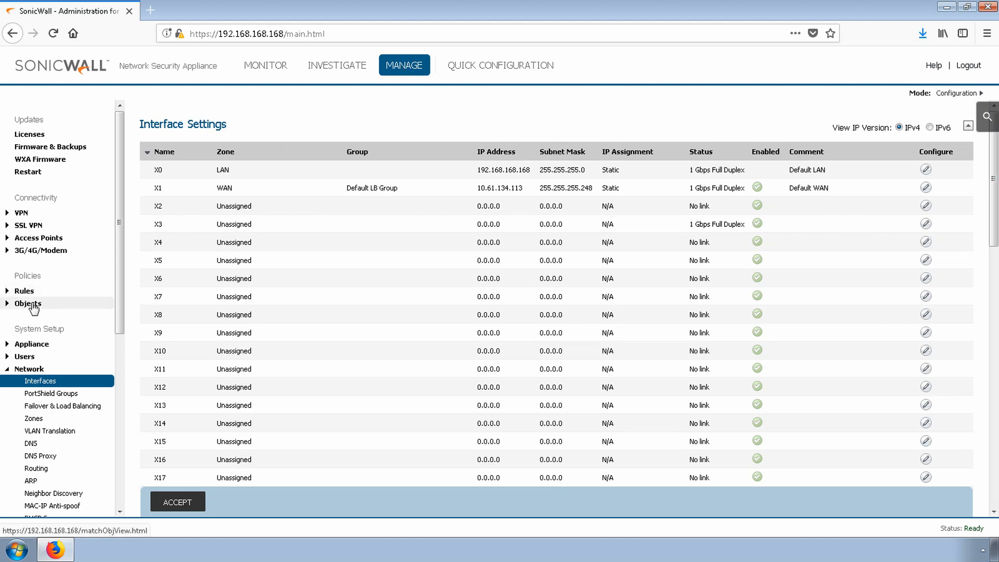
# Go to Objects > Address Objects and start adding a new address object.
pyautogui.click(49, 340)
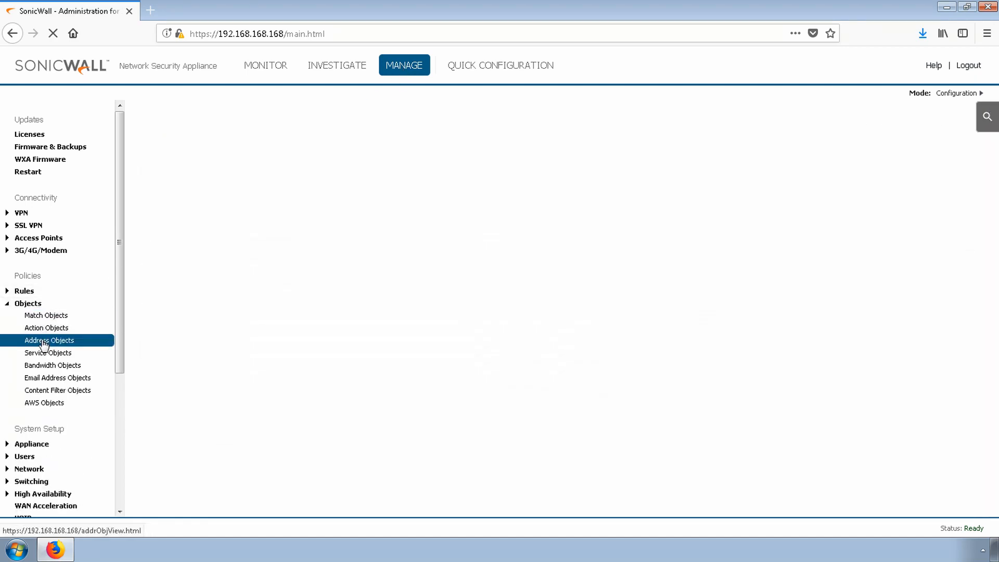
pyautogui.click(48, 340)
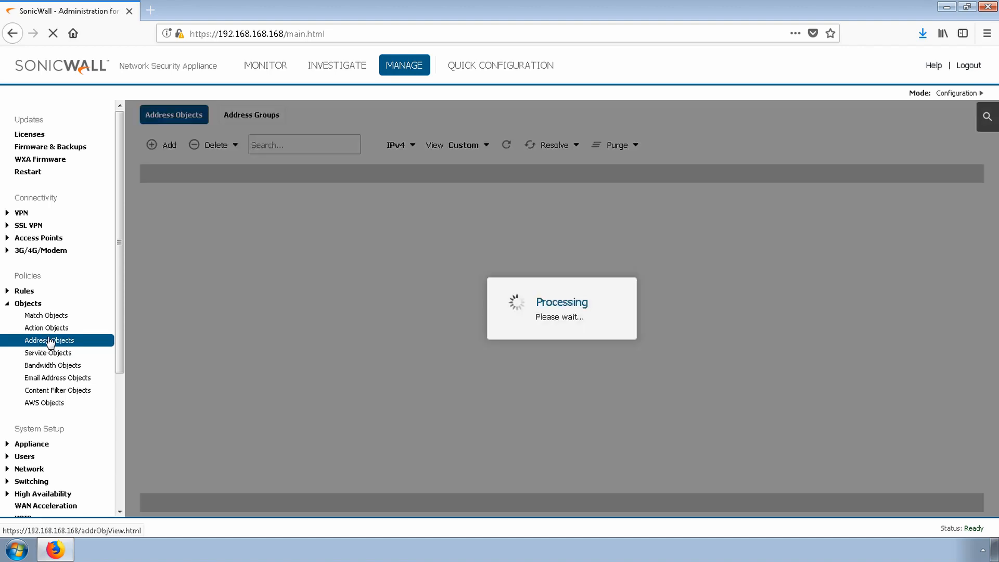
pyautogui.click(48, 340)
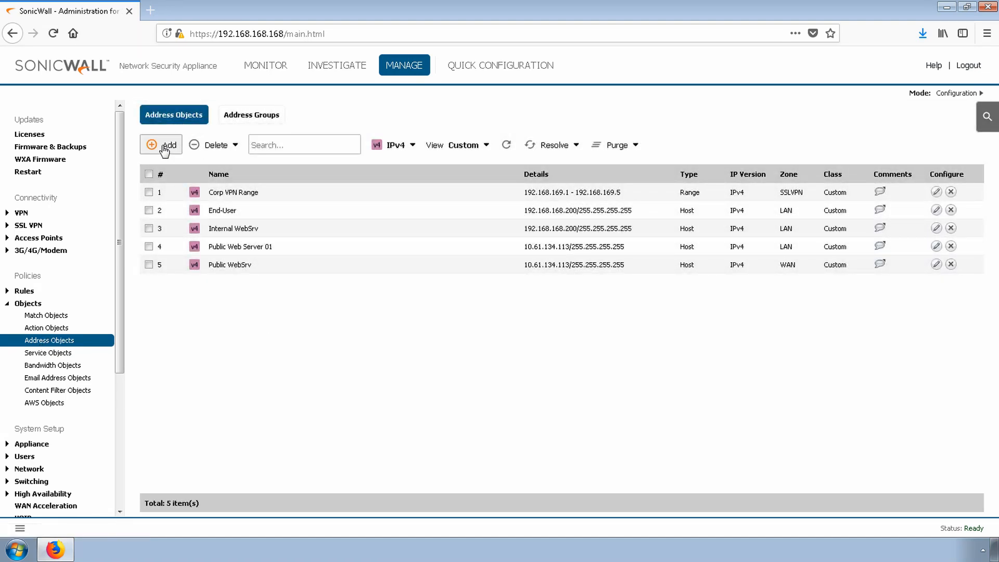
pyautogui.click(161, 144)
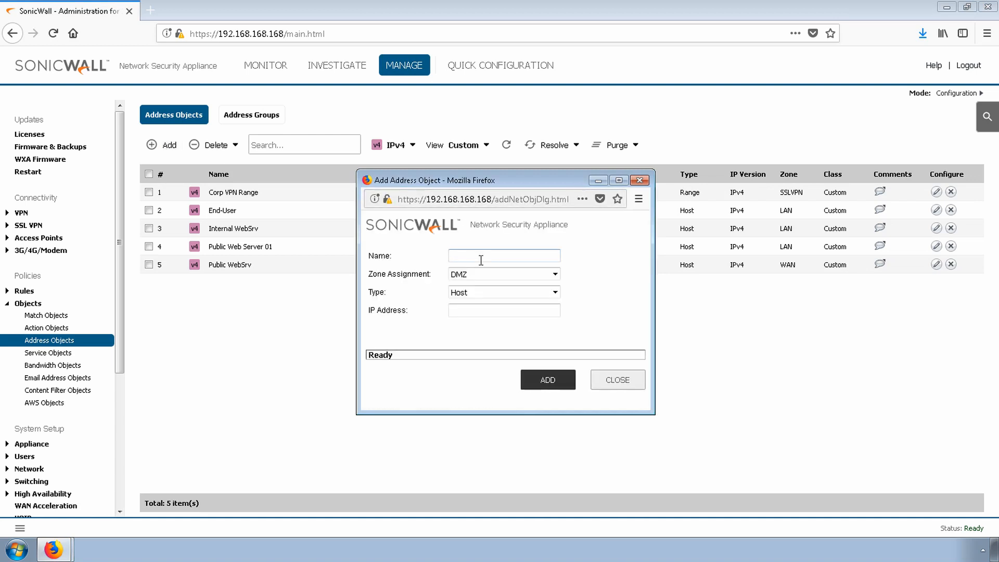
# Add WAN host address object 'Custom MGMT 1' with IP 208.1.1.1.
pyautogui.write('Custom MGMT 1')
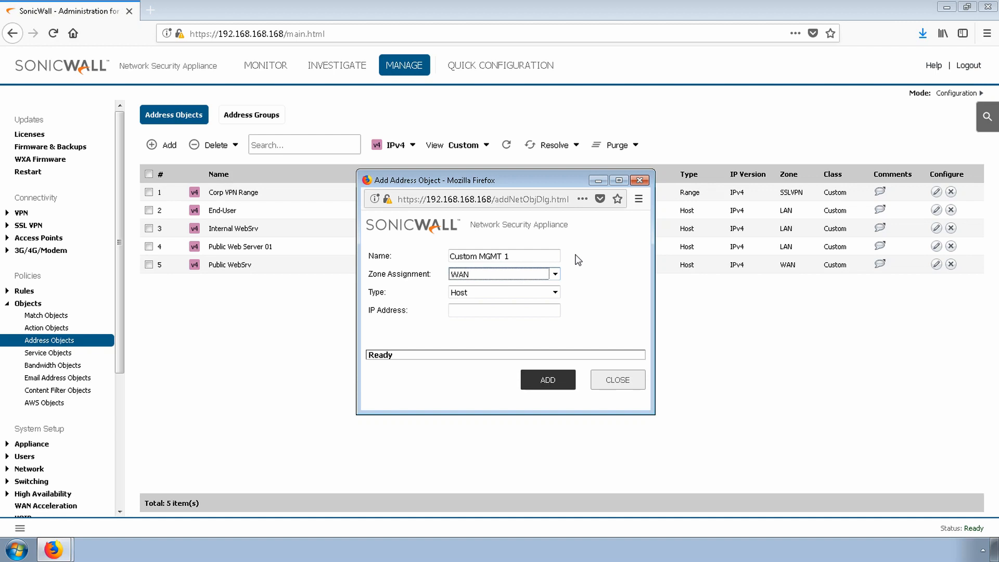
pyautogui.write('2')
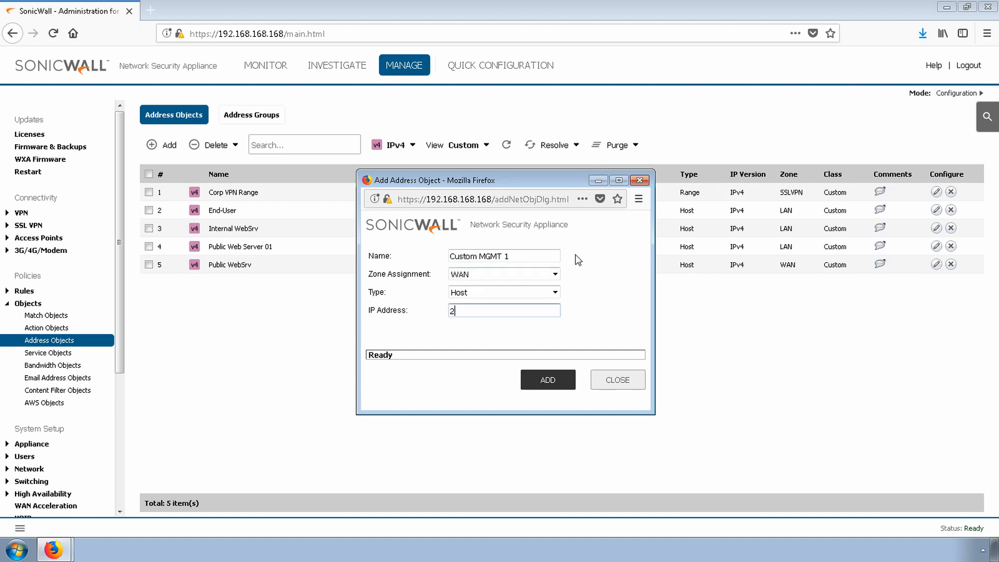
pyautogui.write('08.1.1.1')
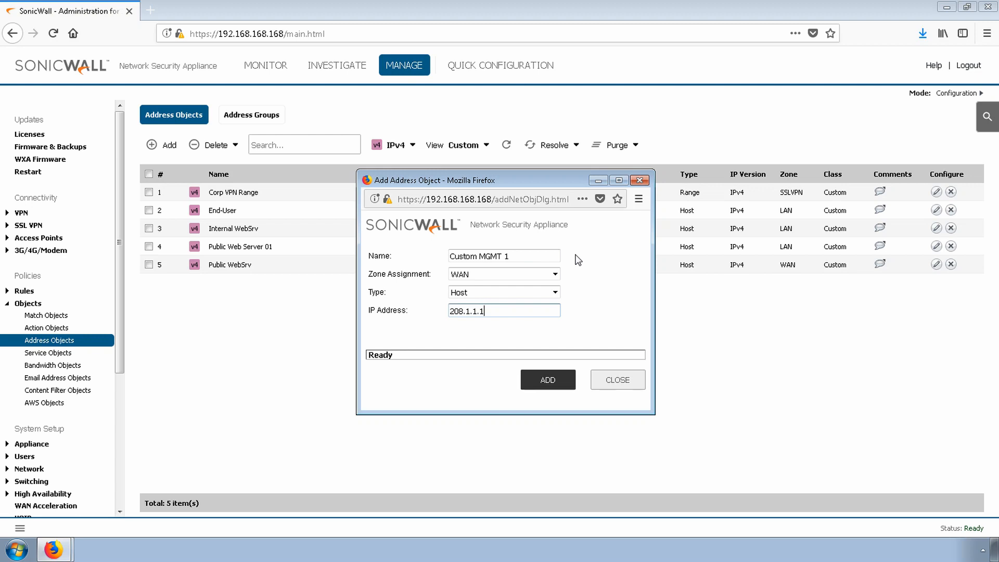
pyautogui.moveTo(605, 310)
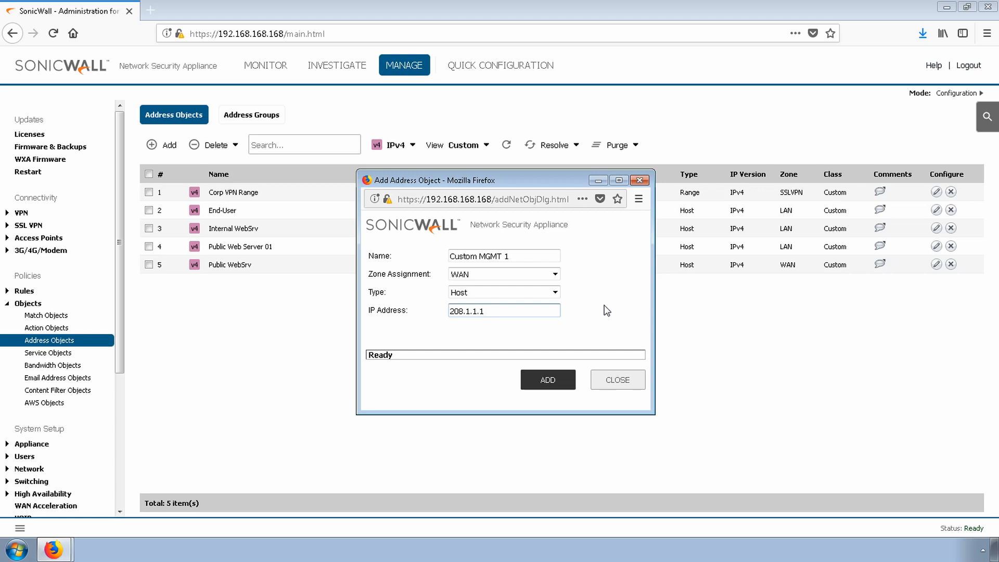
pyautogui.moveTo(604, 327)
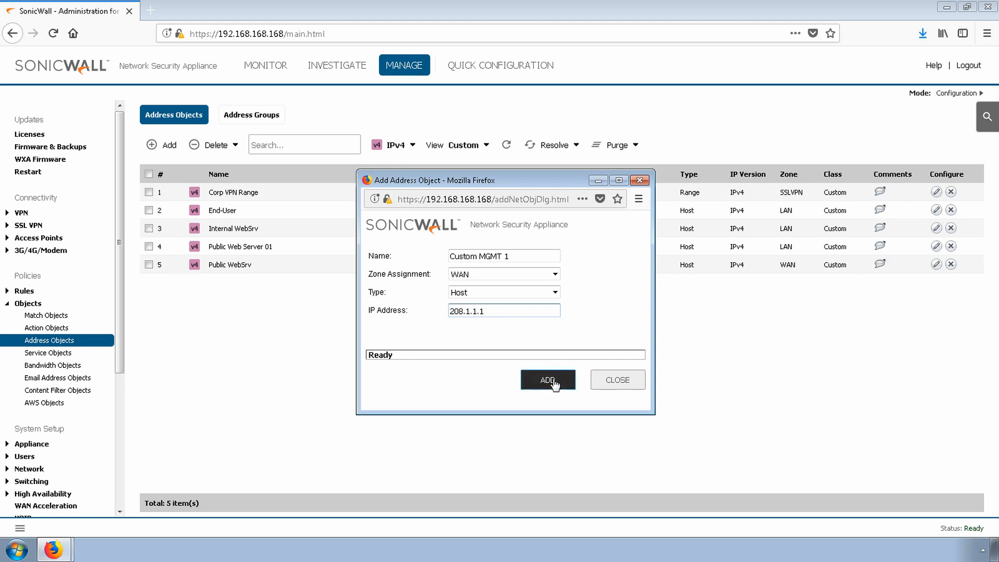
pyautogui.click(547, 380)
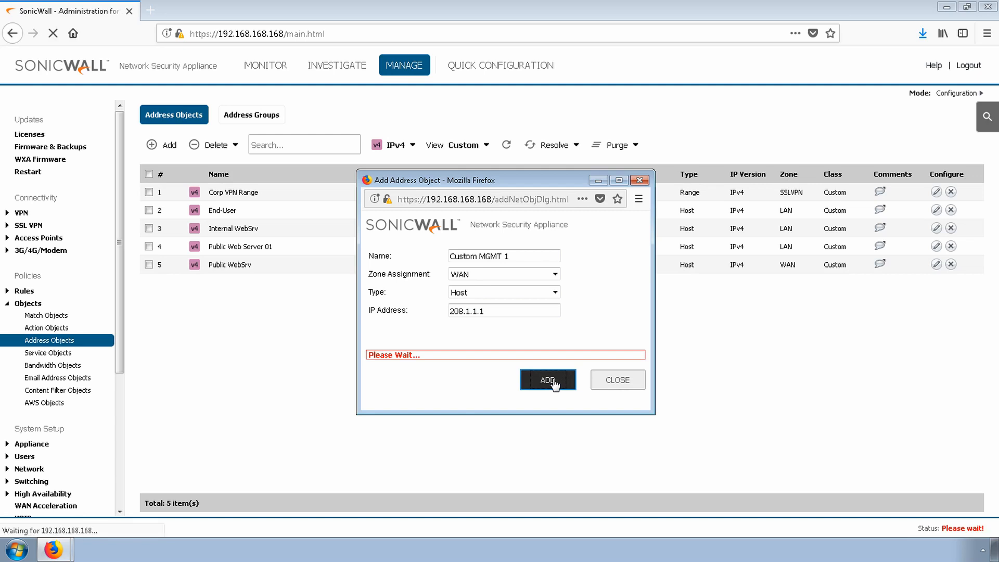
pyautogui.click(547, 380)
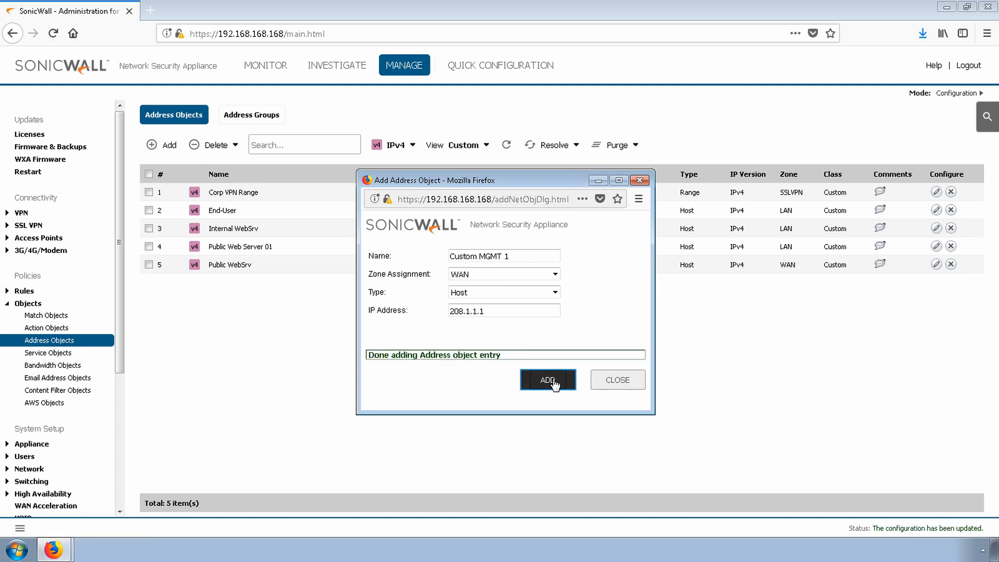
pyautogui.click(547, 379)
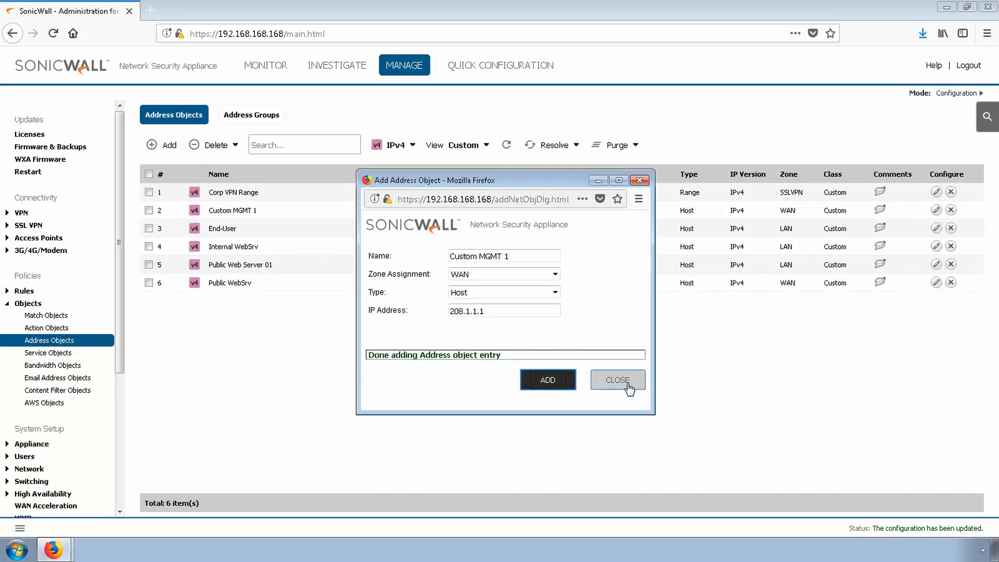
# Close the object dialog and create 'Custom MGMT Group' holding Custom MGMT 1.
pyautogui.click(616, 380)
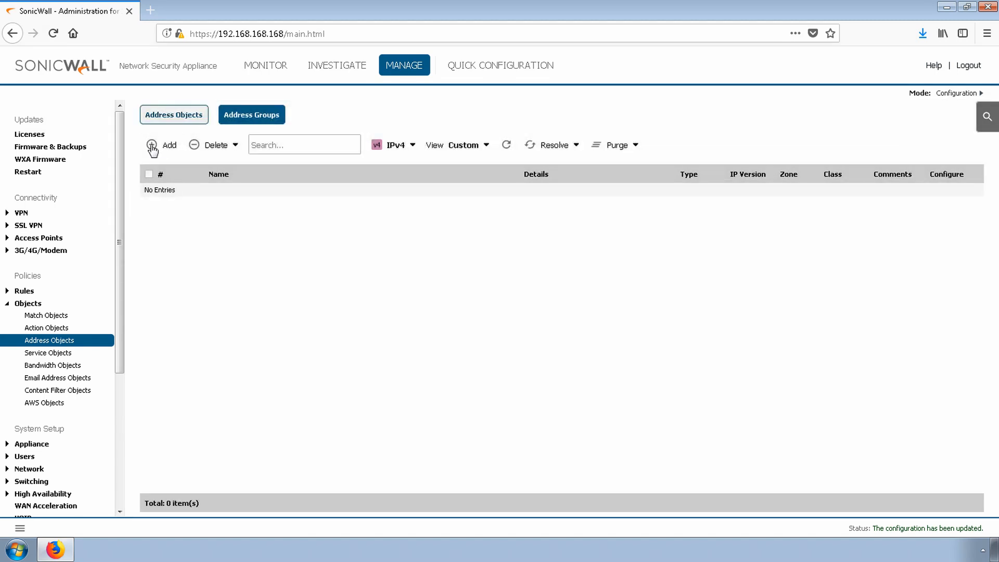
pyautogui.click(162, 144)
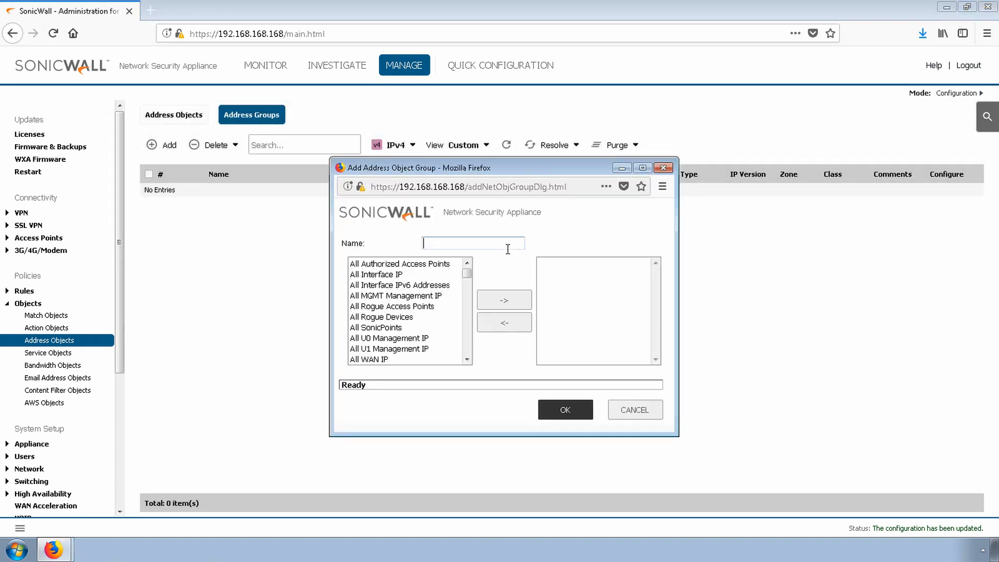
pyautogui.write('Custom MGMT')
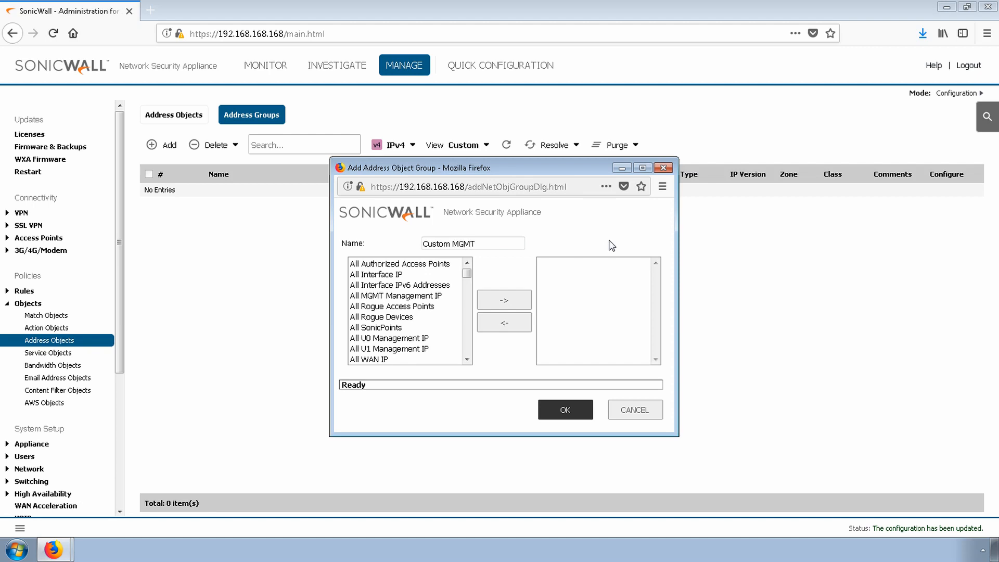
pyautogui.click(381, 317)
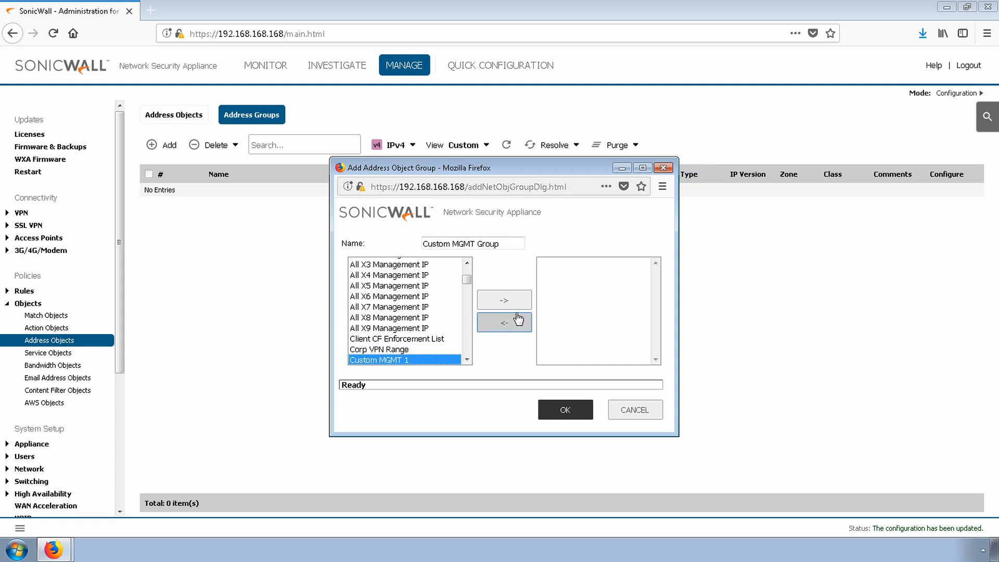
pyautogui.click(504, 300)
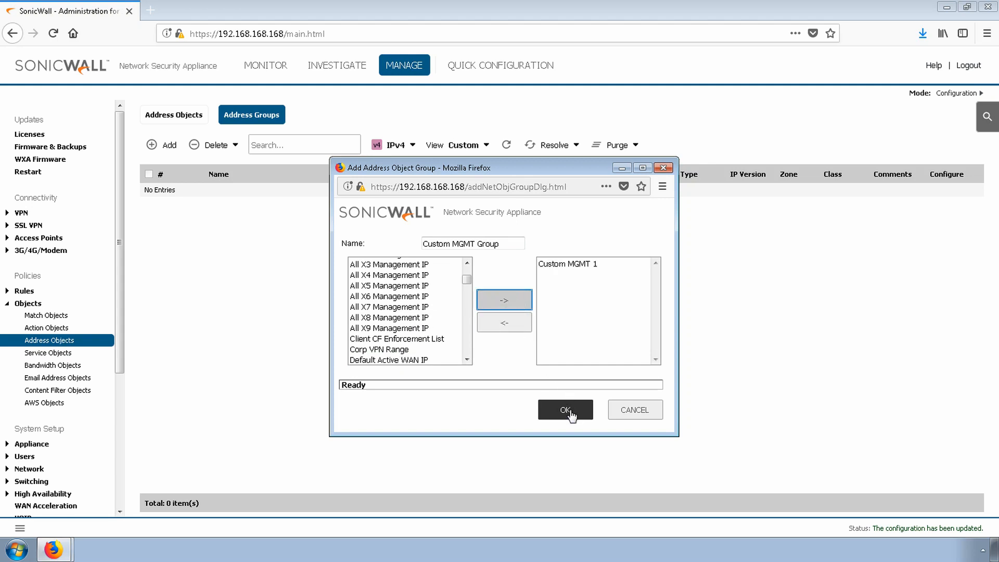
pyautogui.click(564, 410)
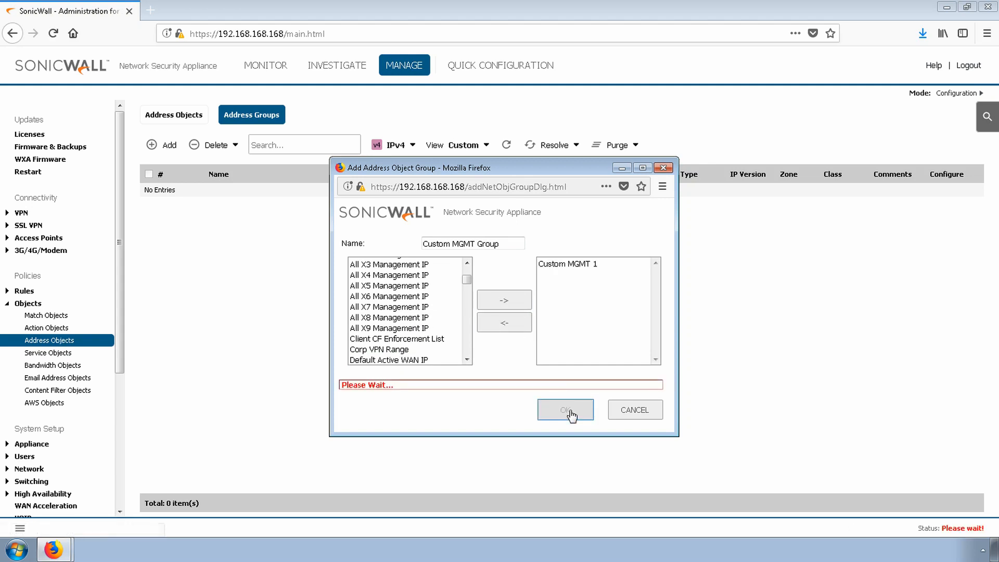
pyautogui.click(565, 410)
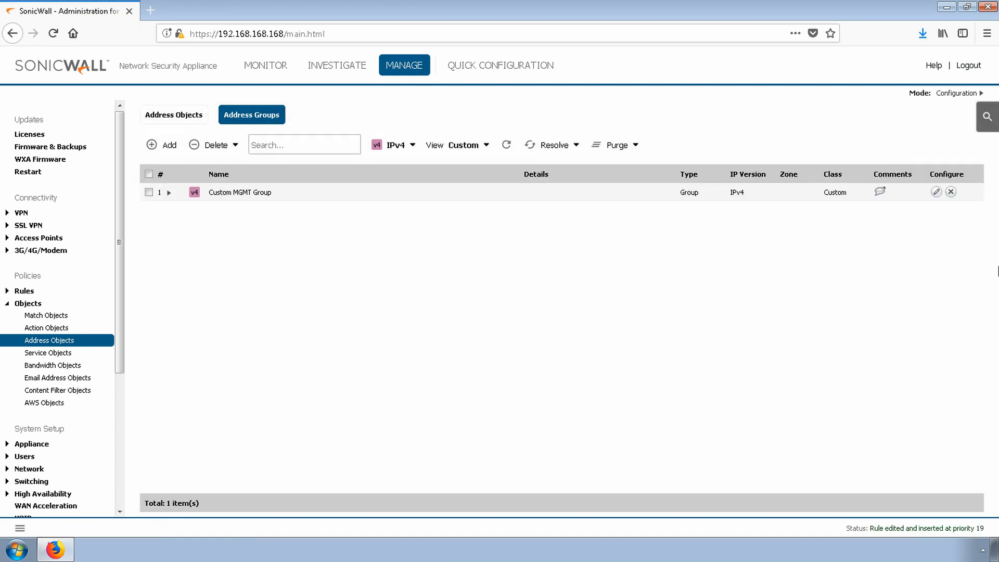
pyautogui.moveTo(24, 291)
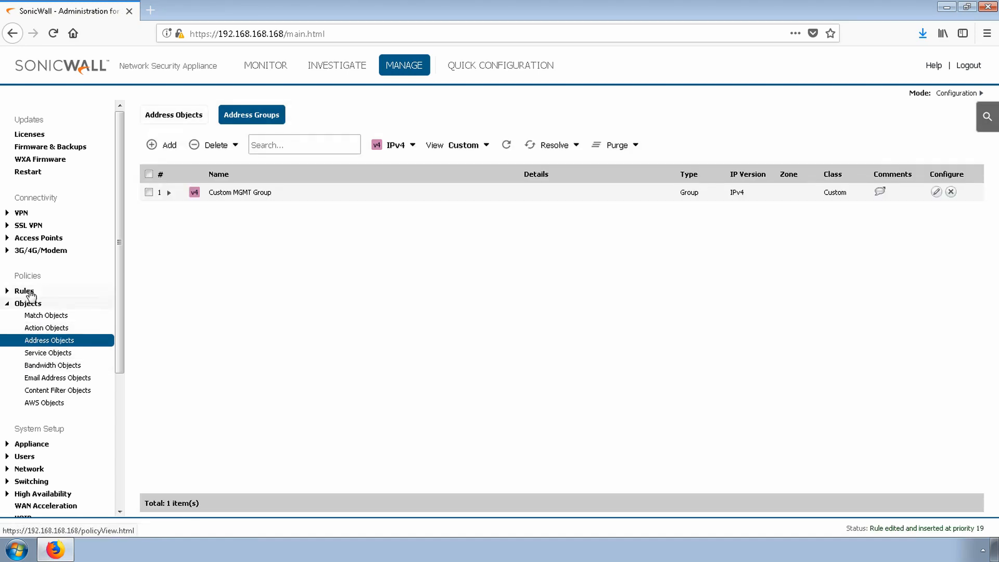
# Show the Access Rules list filtered from WAN to WAN zones.
pyautogui.click(24, 290)
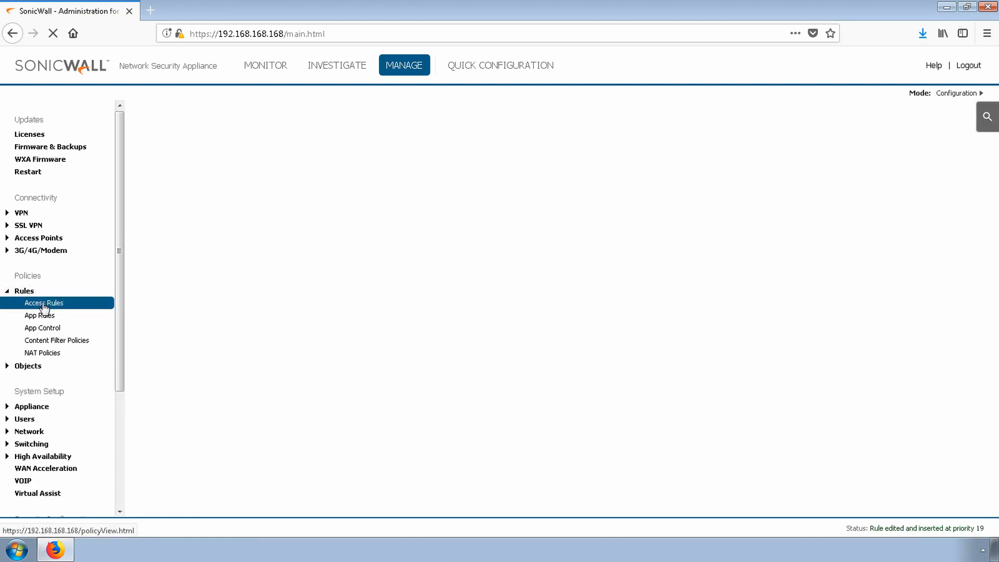
pyautogui.click(43, 303)
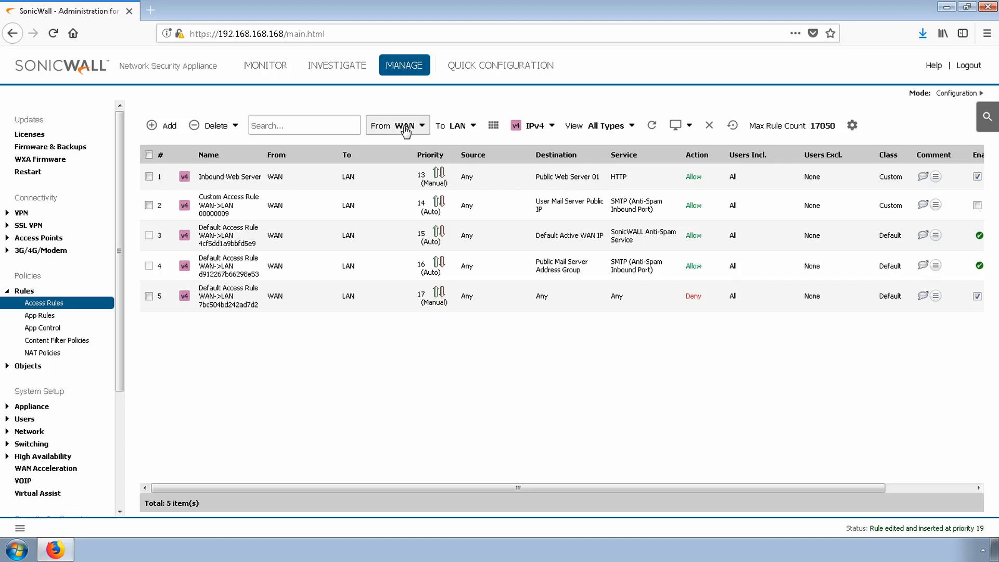
pyautogui.moveTo(455, 128)
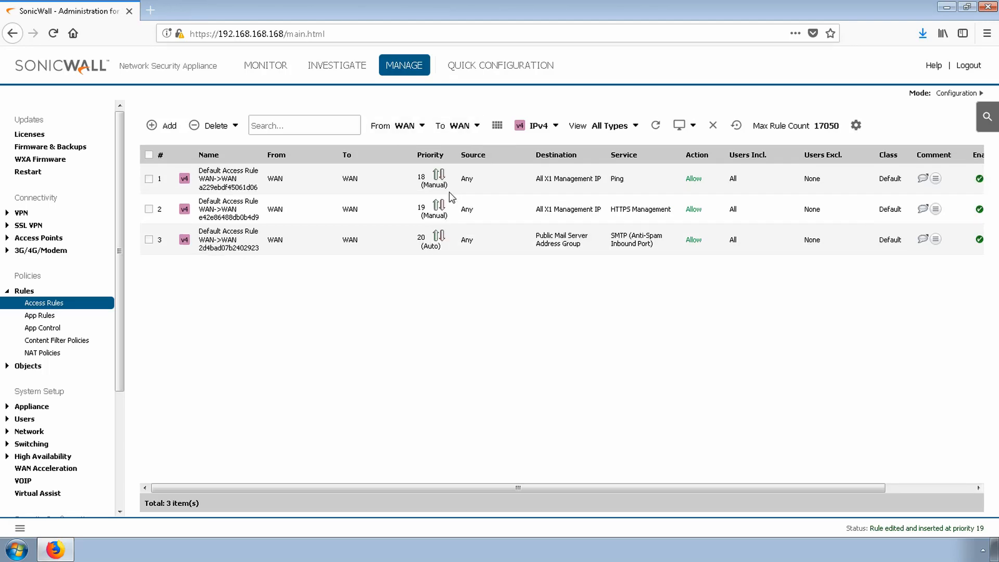
pyautogui.moveTo(558, 296)
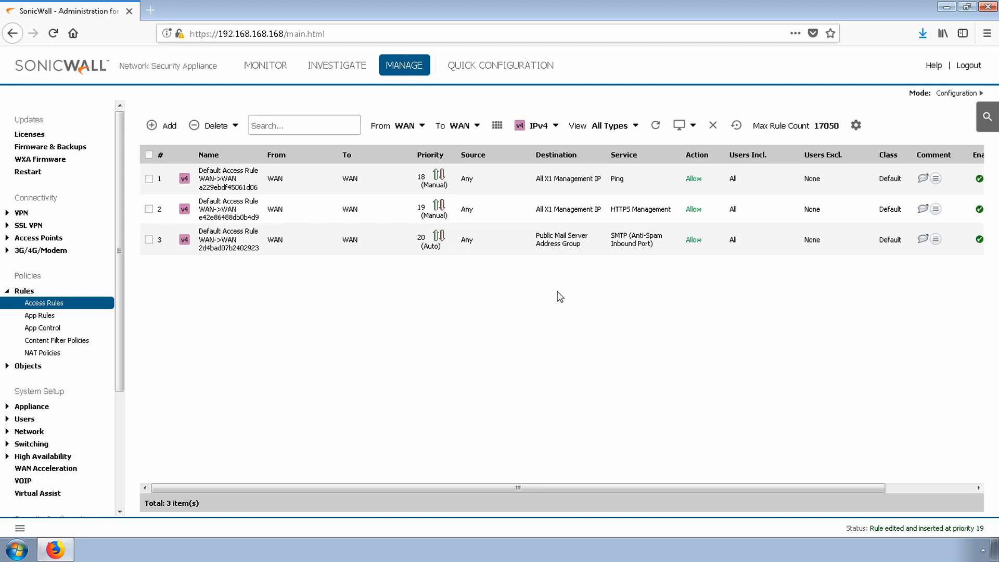
pyautogui.moveTo(634, 185)
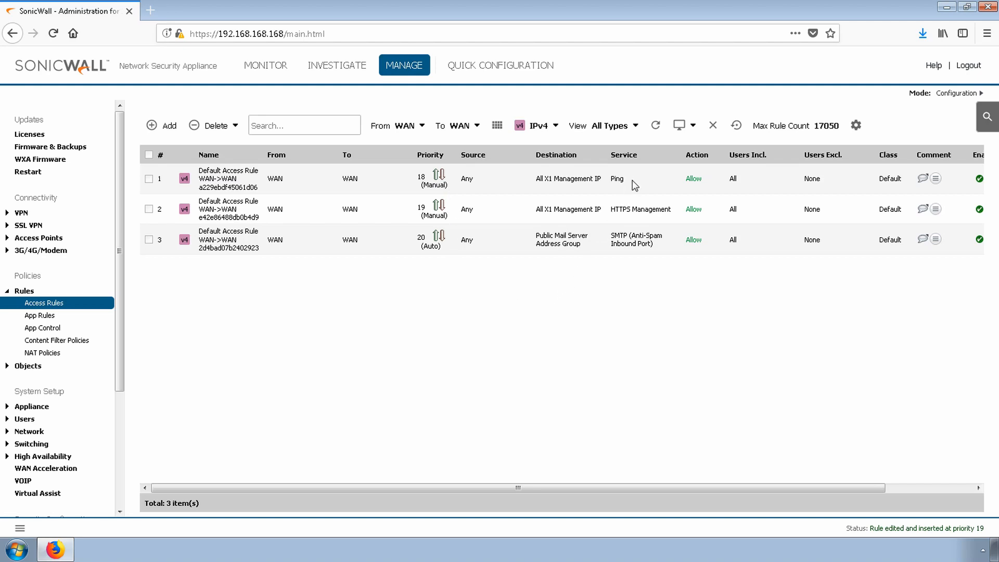
pyautogui.doubleClick(616, 179)
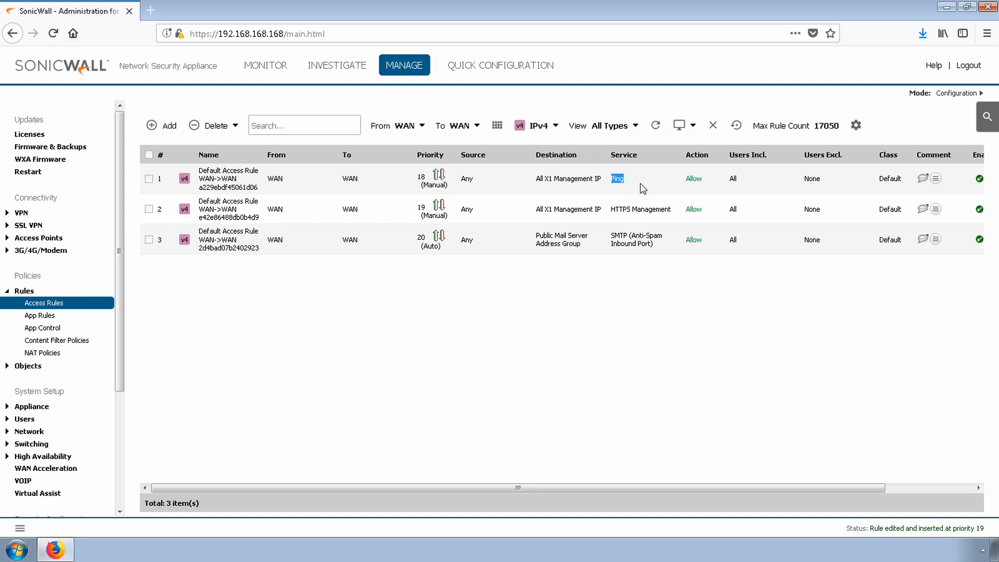
pyautogui.moveTo(642, 209)
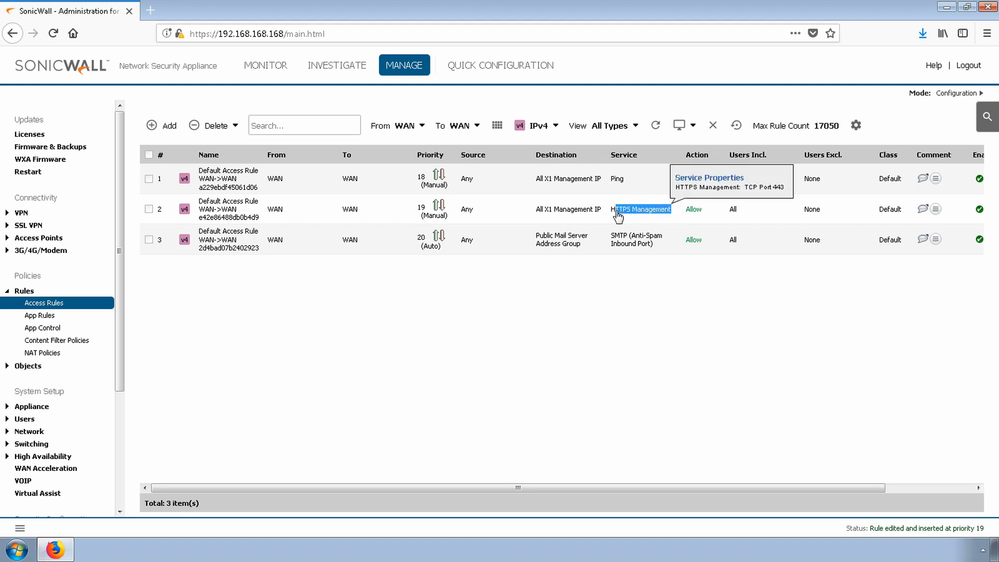
pyautogui.moveTo(635, 216)
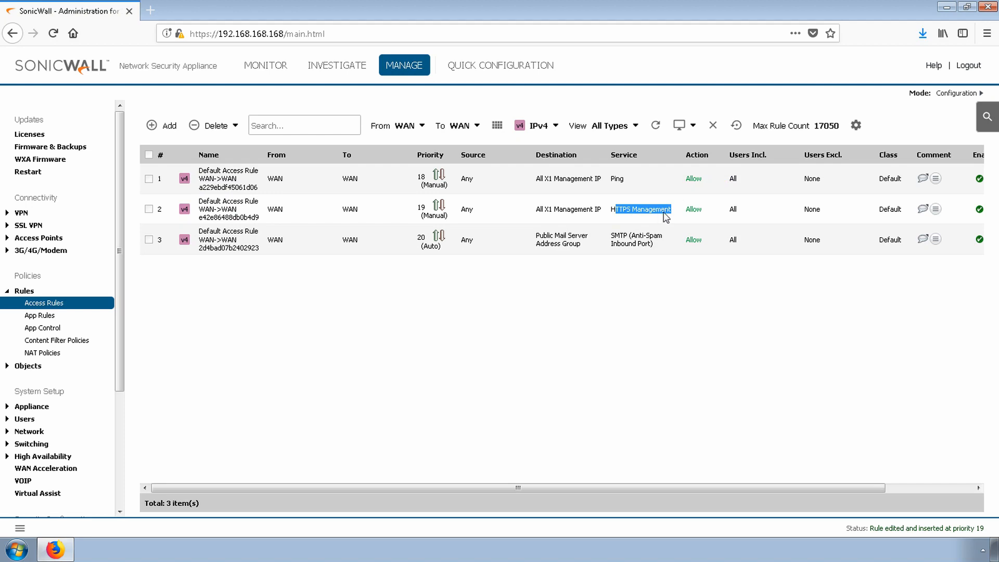
pyautogui.moveTo(591, 285)
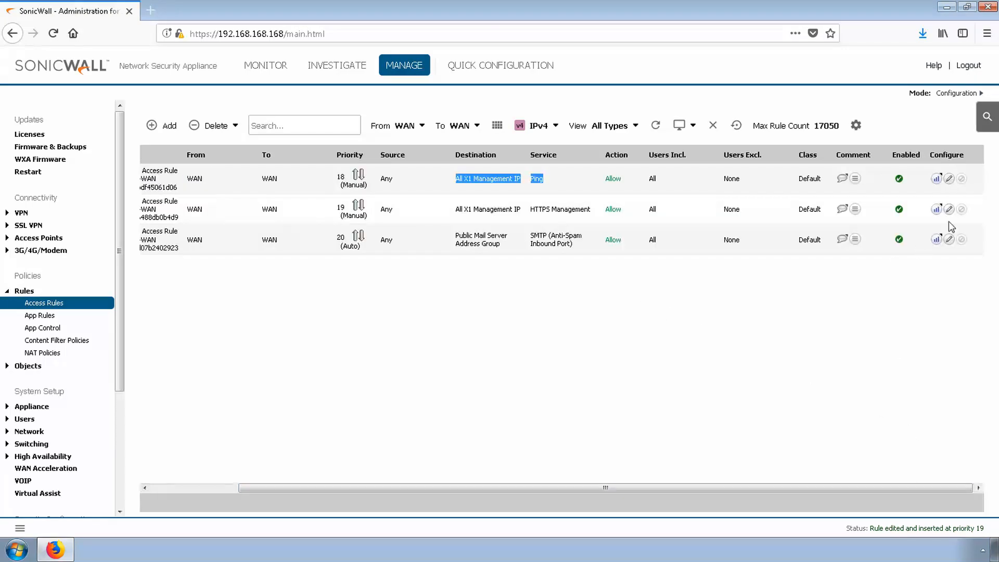
# Change the HTTPS Management rule's source from Any to Custom MGMT Group and save.
pyautogui.click(162, 125)
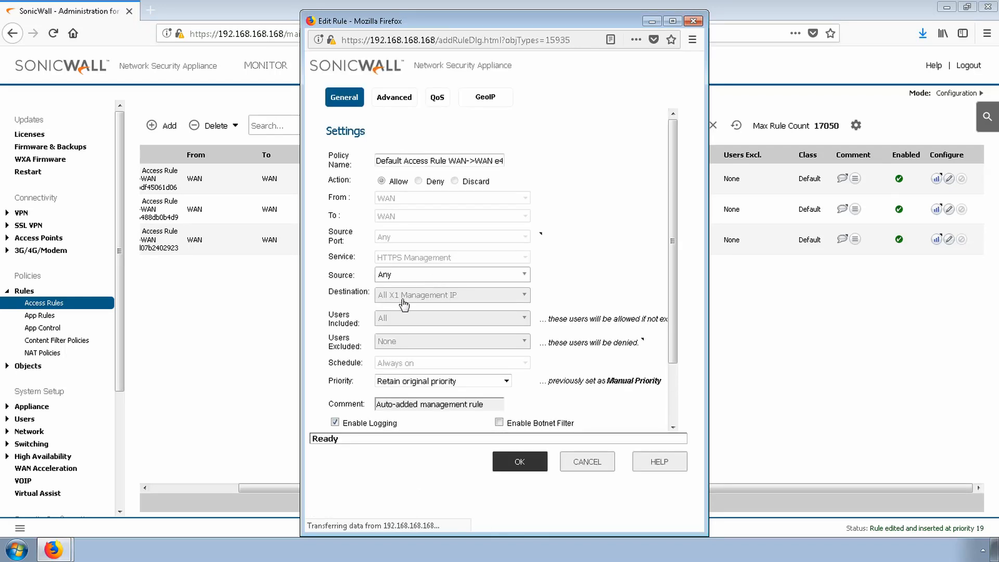
pyautogui.click(449, 274)
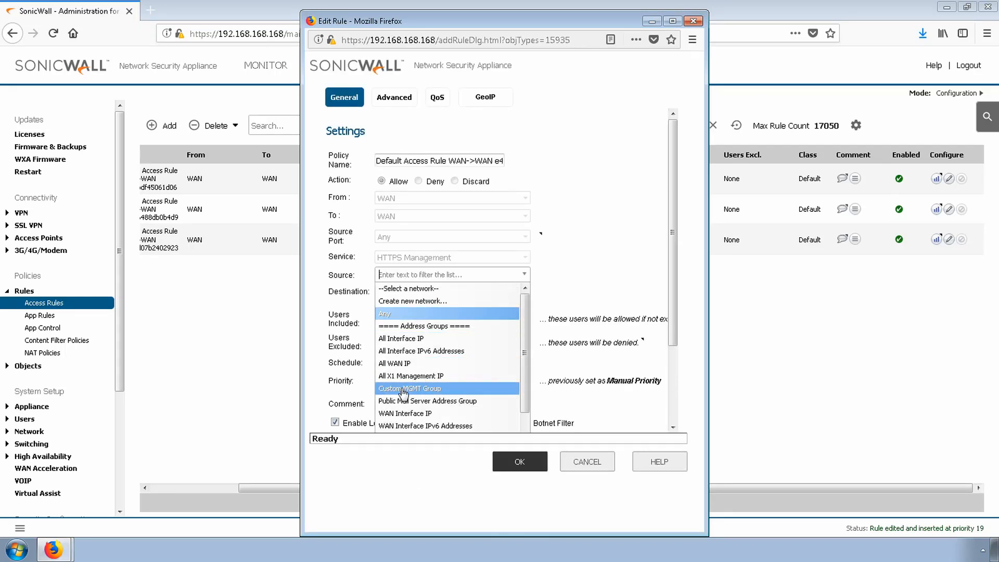
pyautogui.click(520, 460)
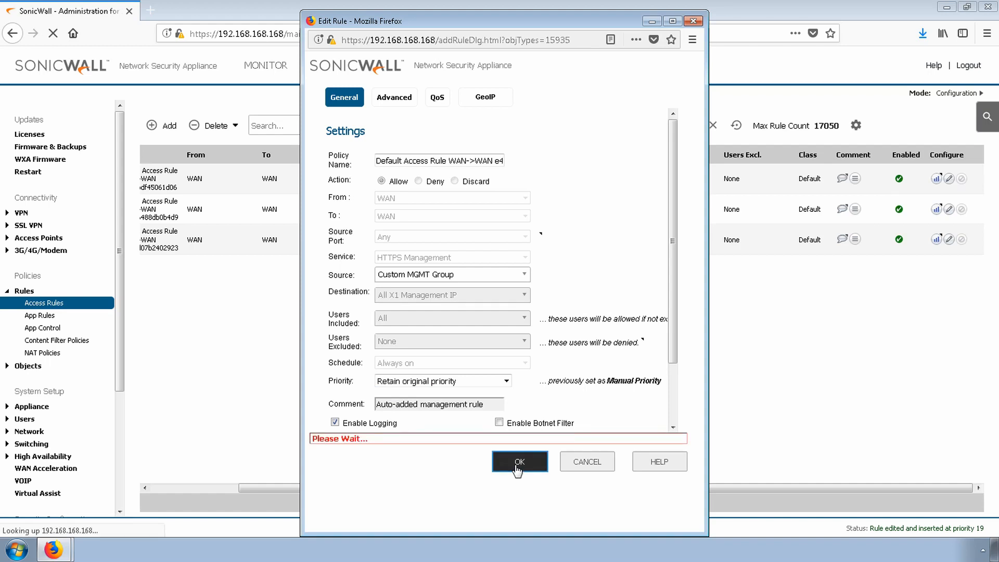
pyautogui.click(519, 461)
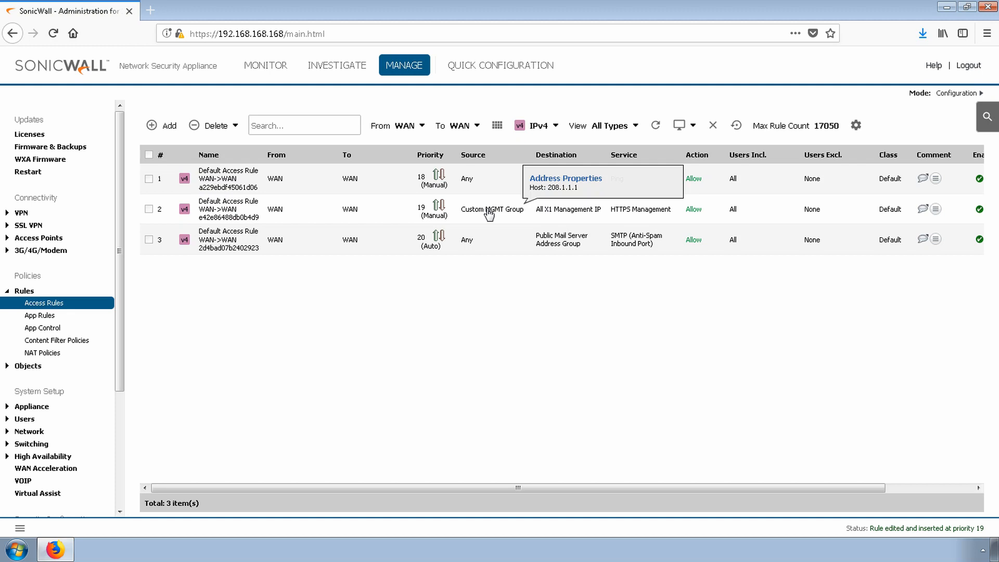
pyautogui.moveTo(487, 295)
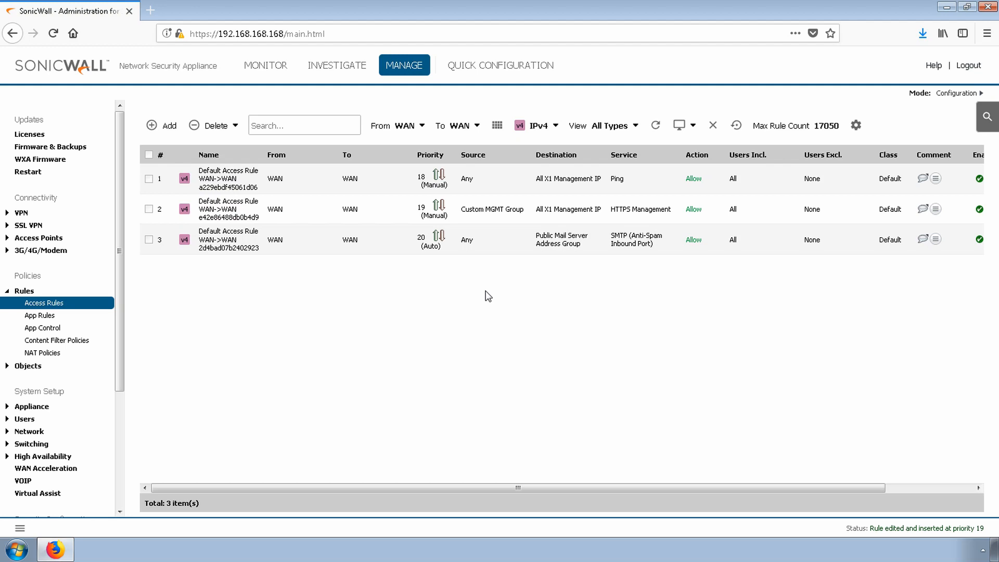
pyautogui.moveTo(977, 275)
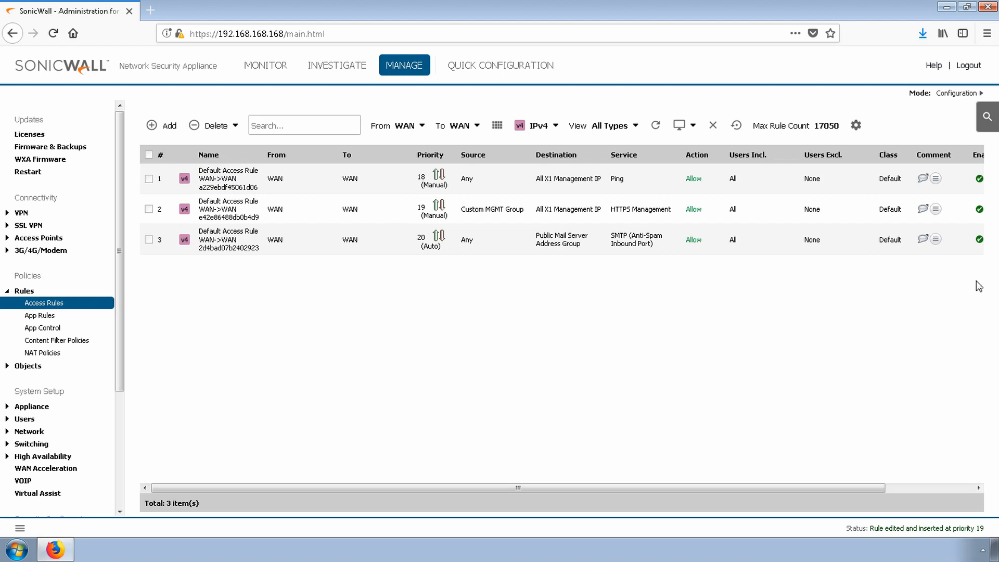
# Under Investigate > System Diagnostics, select the Check Network Settings diagnostic tool.
pyautogui.click(337, 65)
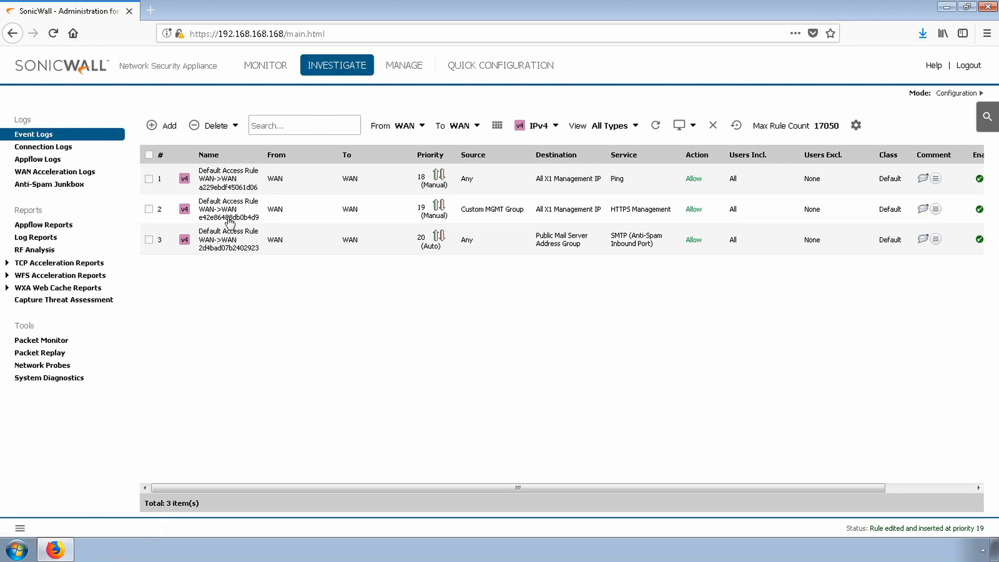
pyautogui.click(49, 377)
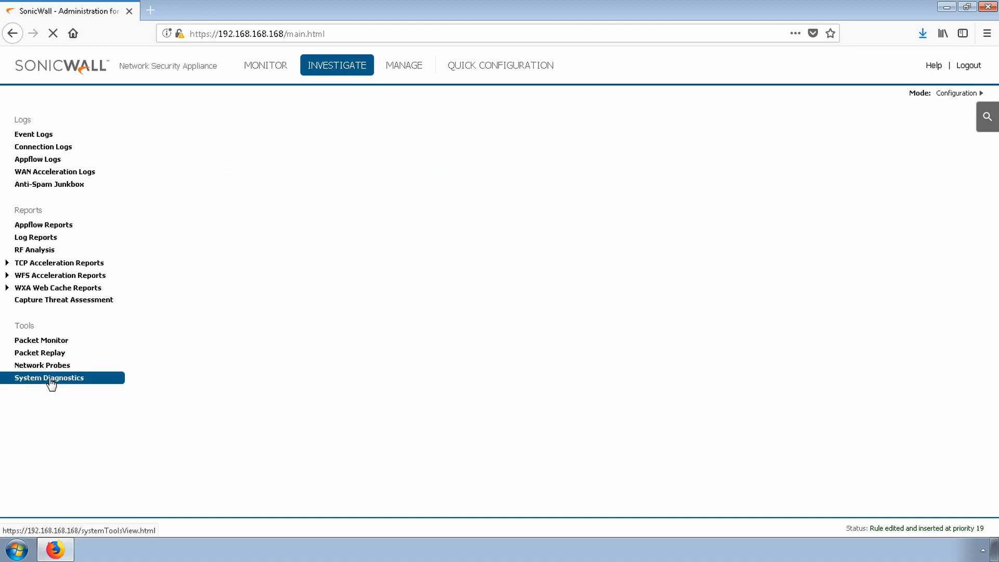
pyautogui.click(49, 378)
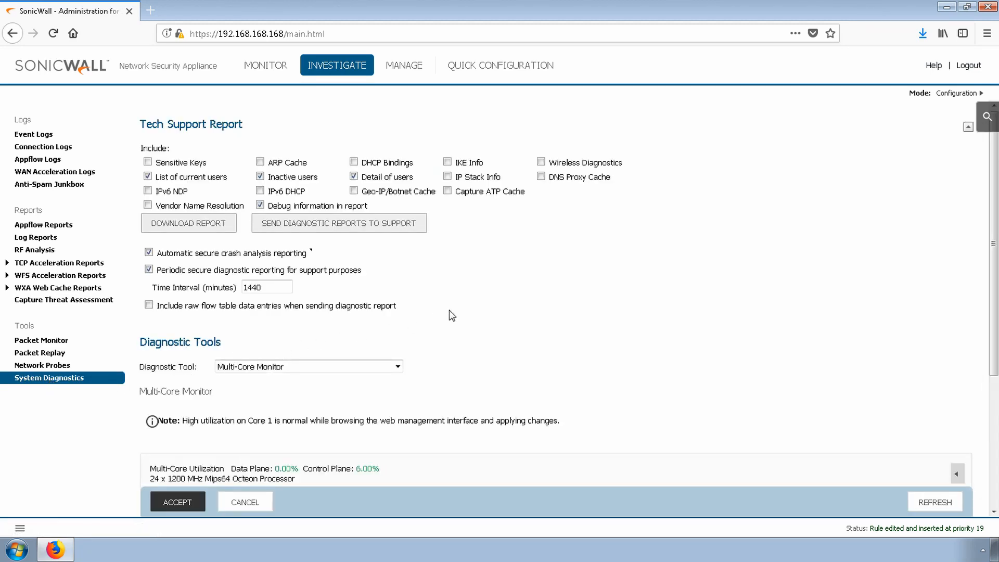
pyautogui.scroll(-3)
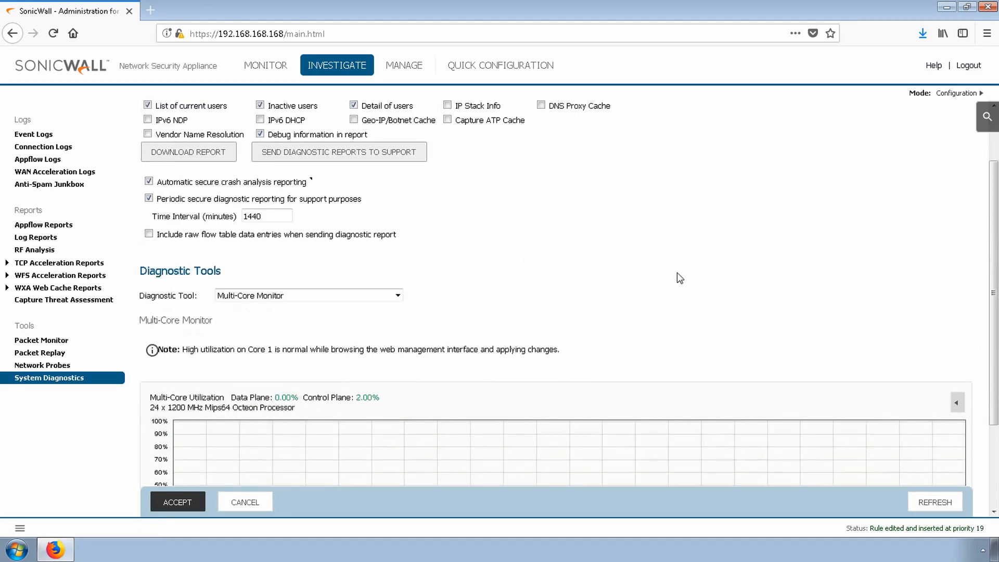
pyautogui.scroll(-3)
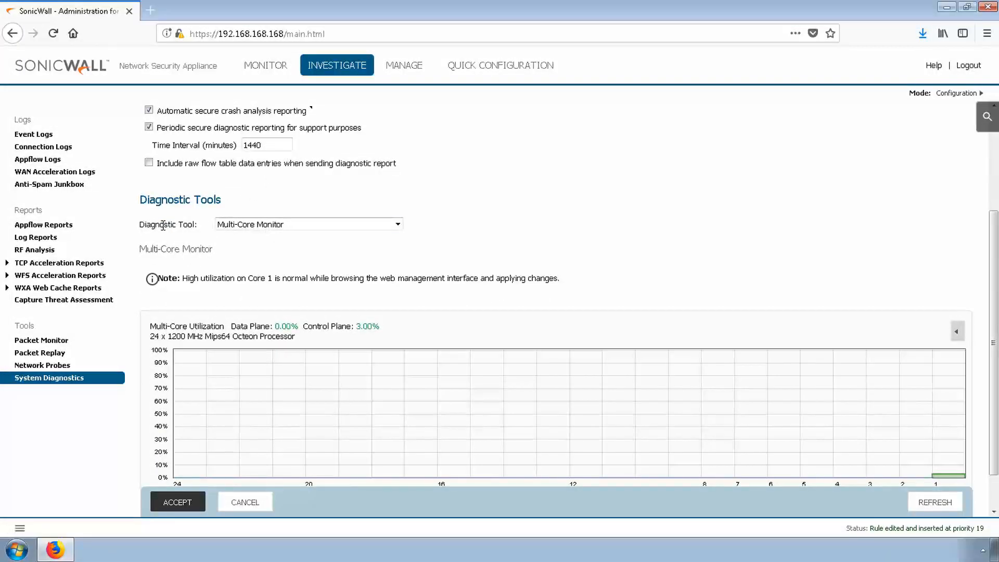
pyautogui.click(307, 223)
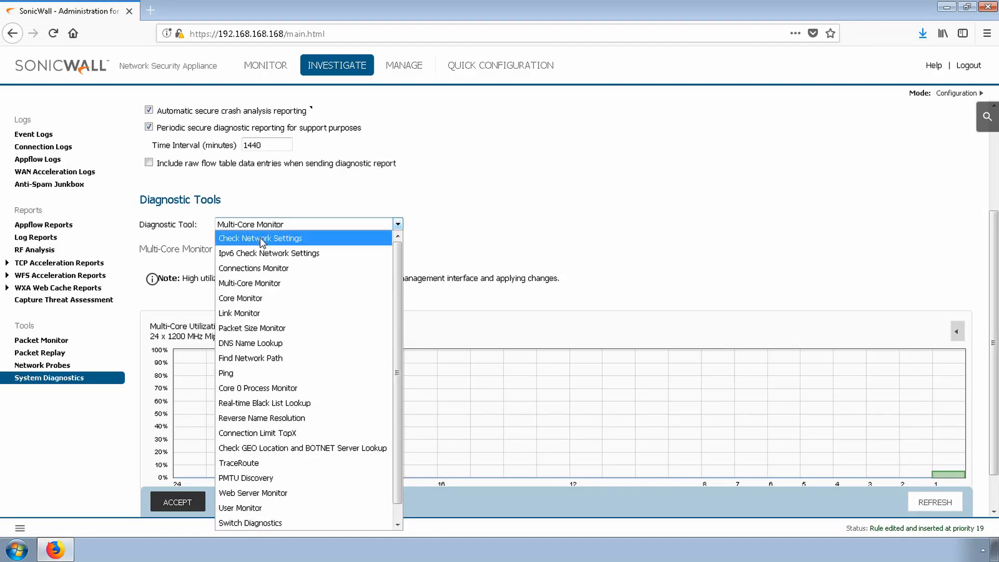
pyautogui.click(260, 238)
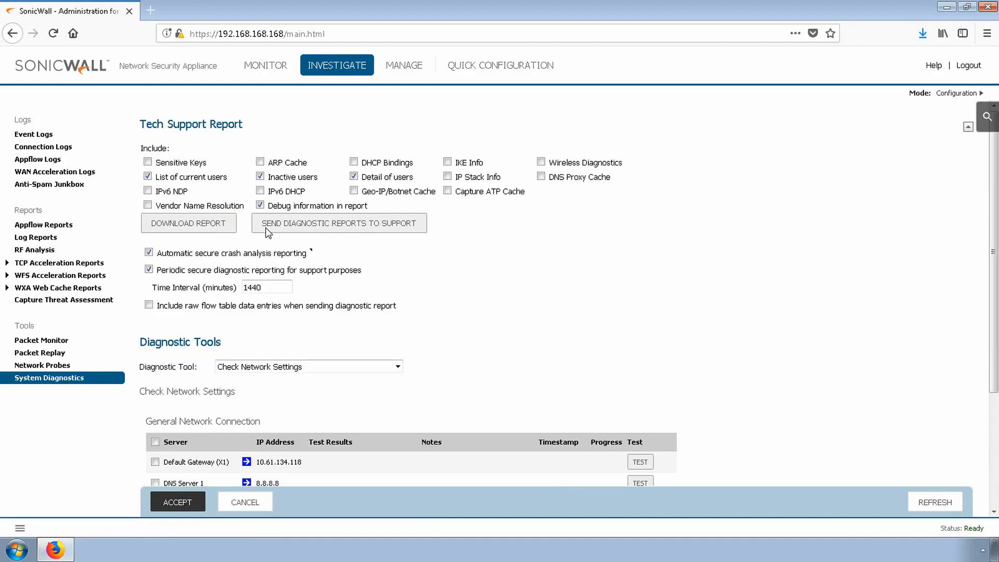
pyautogui.scroll(-3)
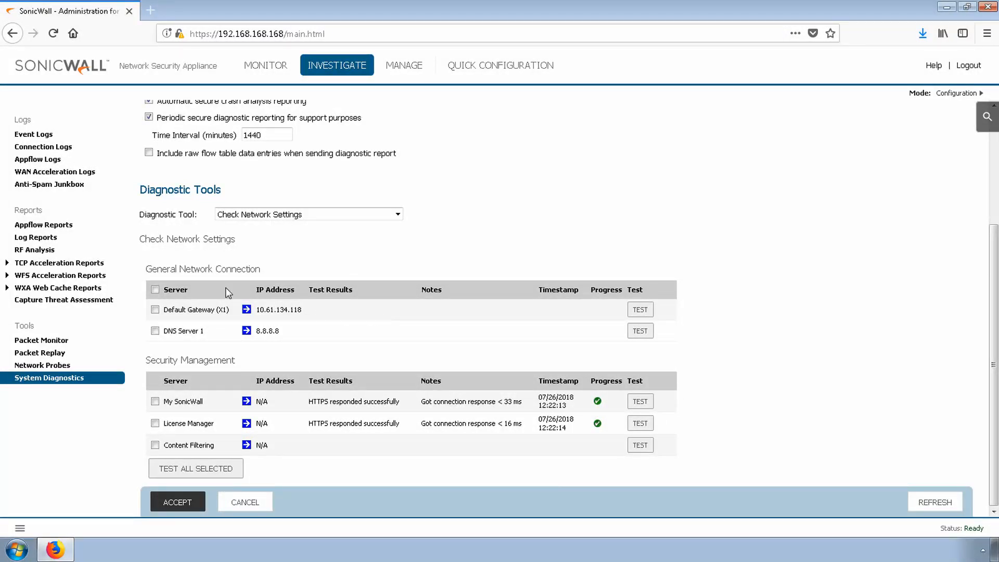
# Select all five servers and run Test All Selected.
pyautogui.click(155, 290)
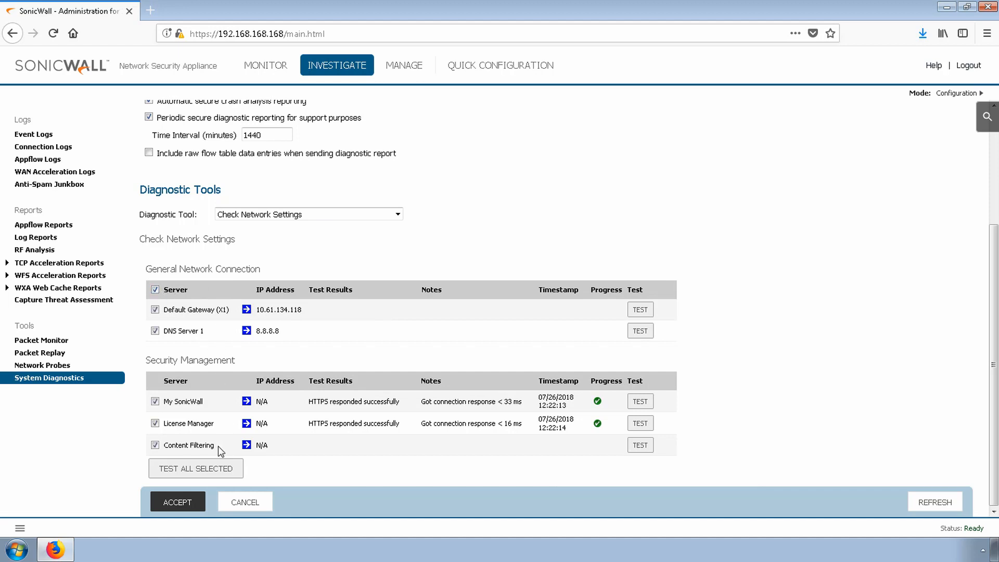
pyautogui.click(196, 468)
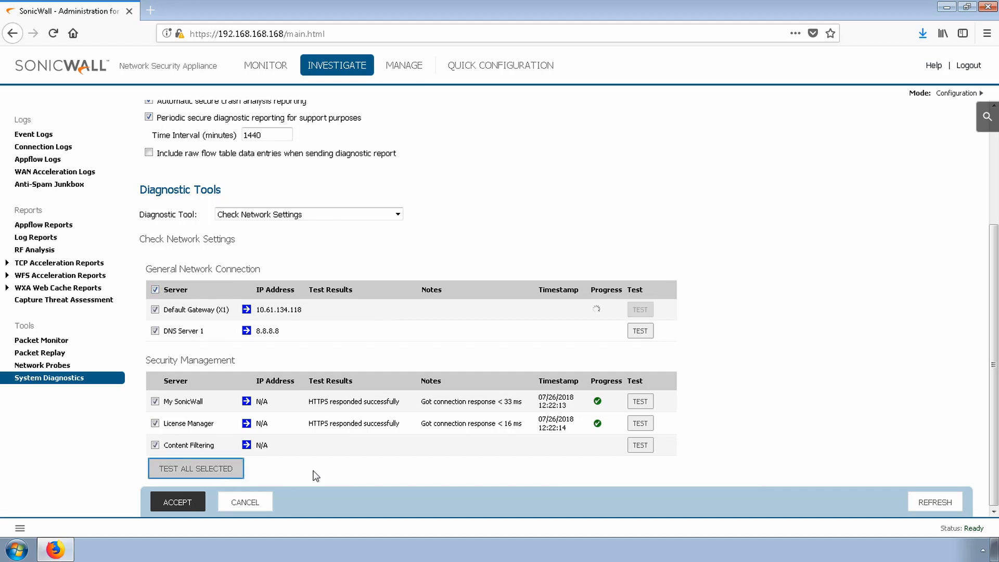
pyautogui.moveTo(338, 471)
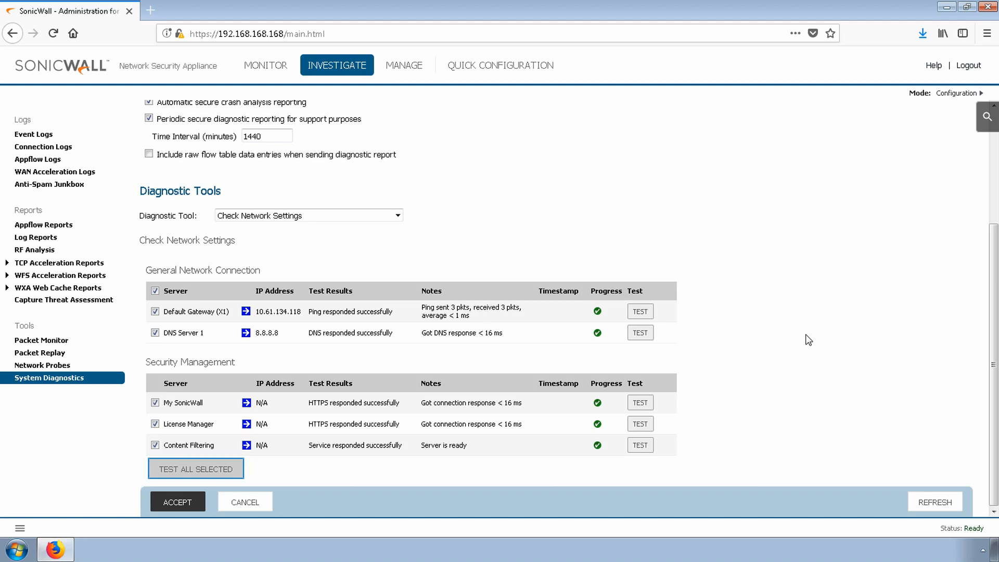
pyautogui.moveTo(800, 338)
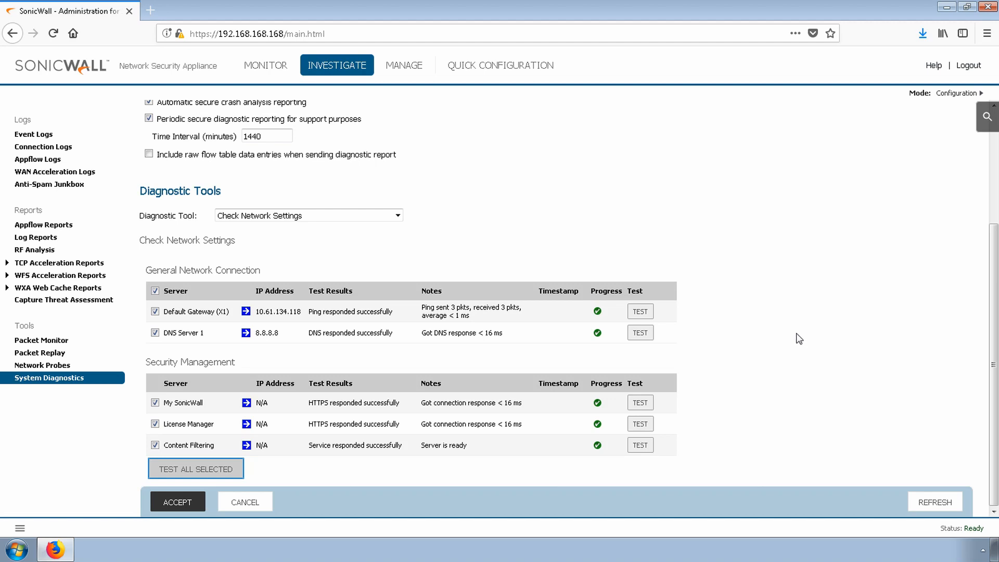